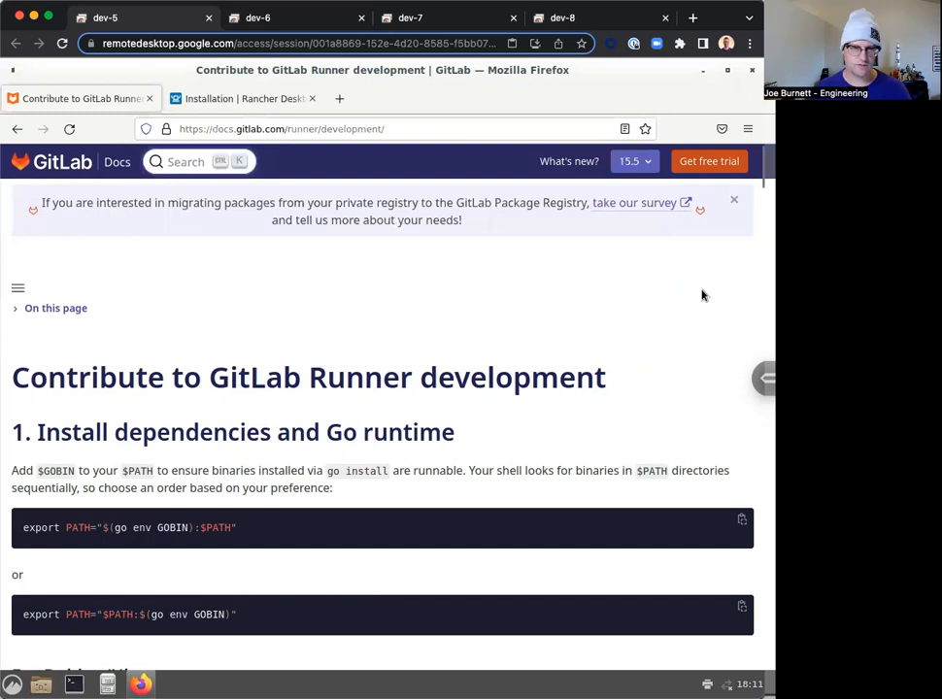
- Copy the 'For Debian/Ubuntu' dependency and Go download commands from the Runner development guide
scroll("down", 3)
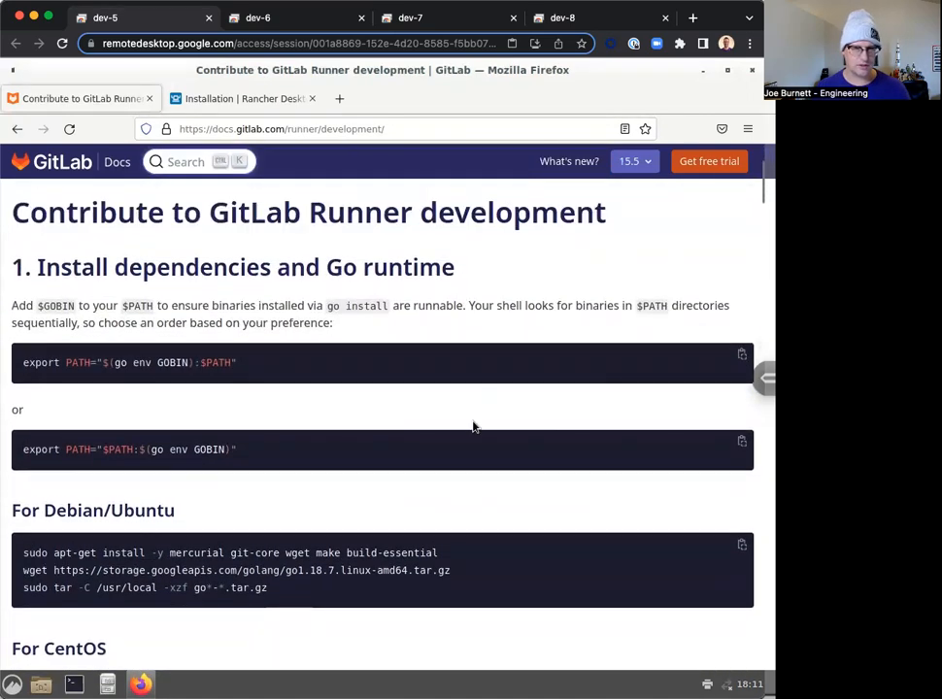
left_click(743, 544)
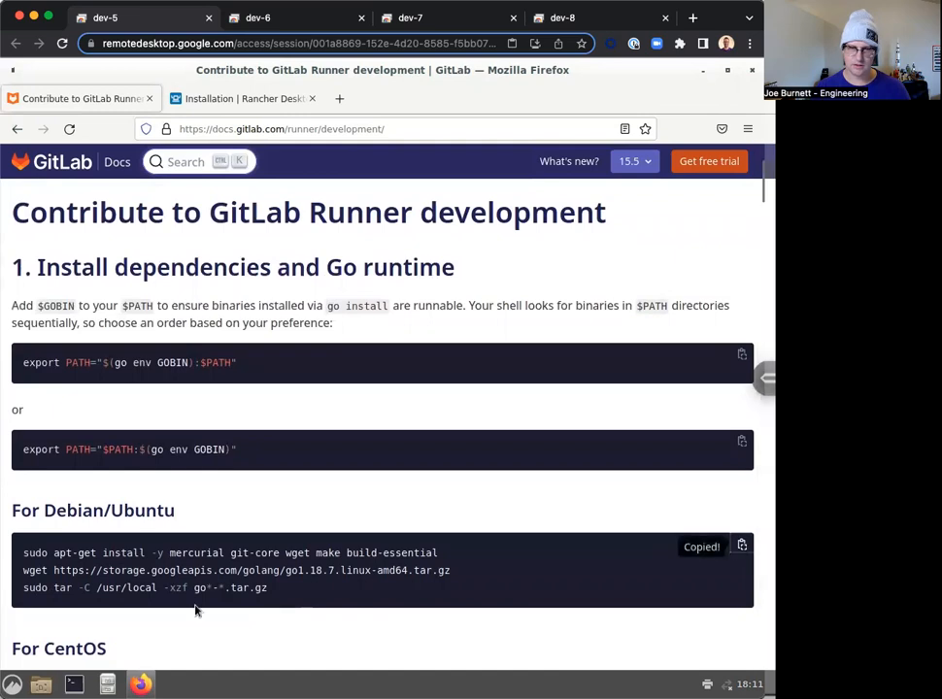
scroll("down", 3)
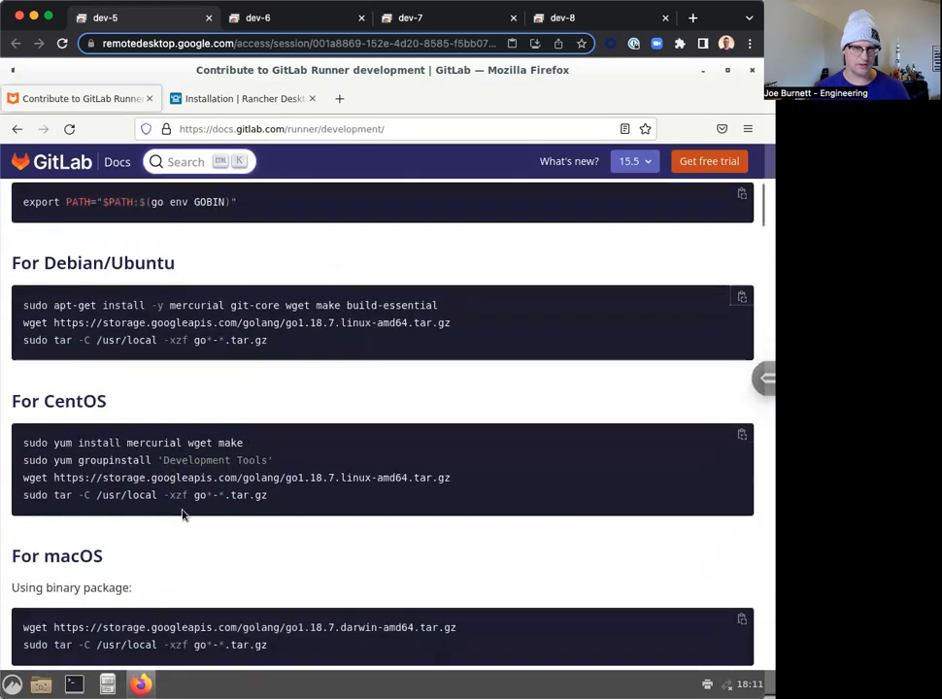
scroll("up", 3)
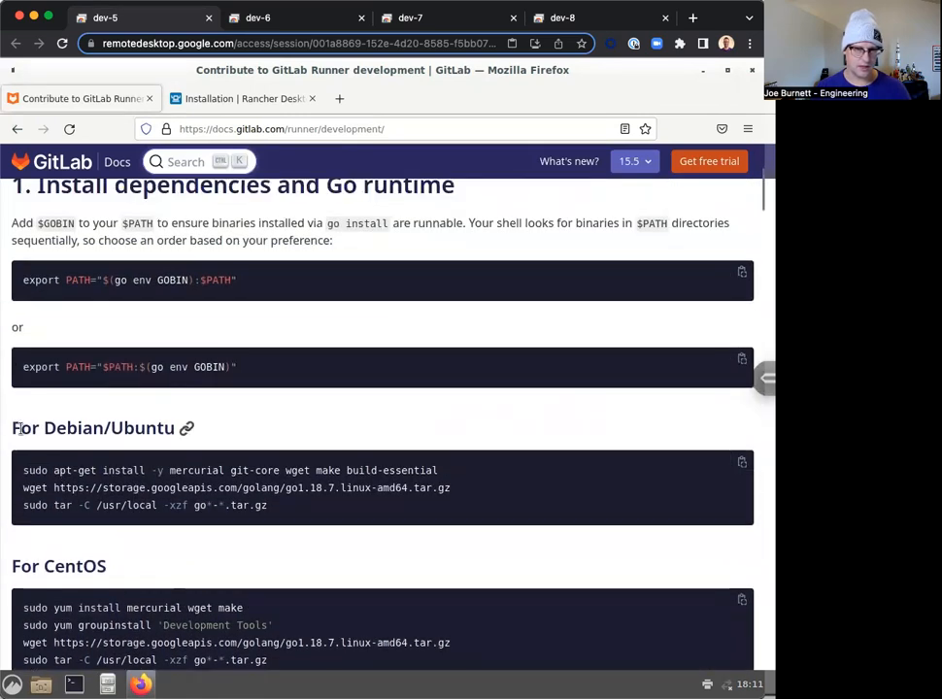
double_click(73, 427)
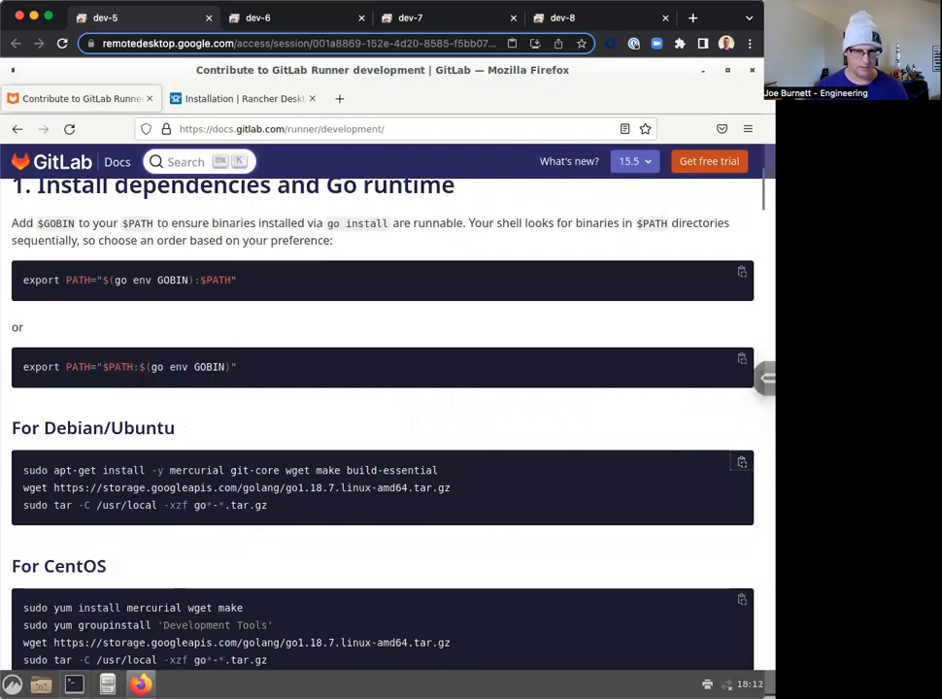
left_click(73, 685)
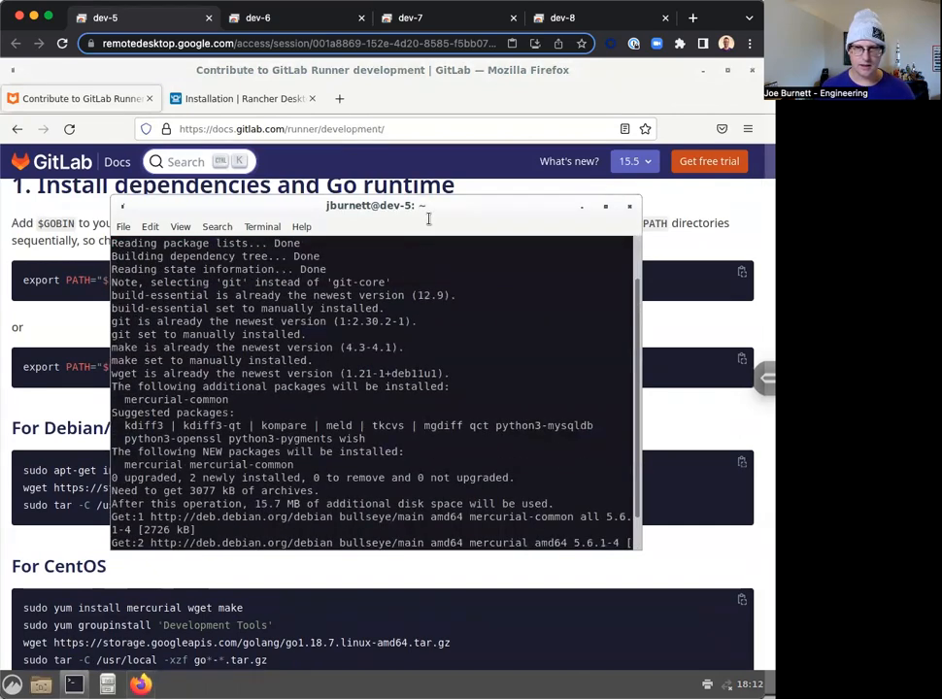
- Install mercurial and download the Go 1.18.7 tarball, then clear the prompt and start emacs
left_click_drag(372, 205, 295, 165)
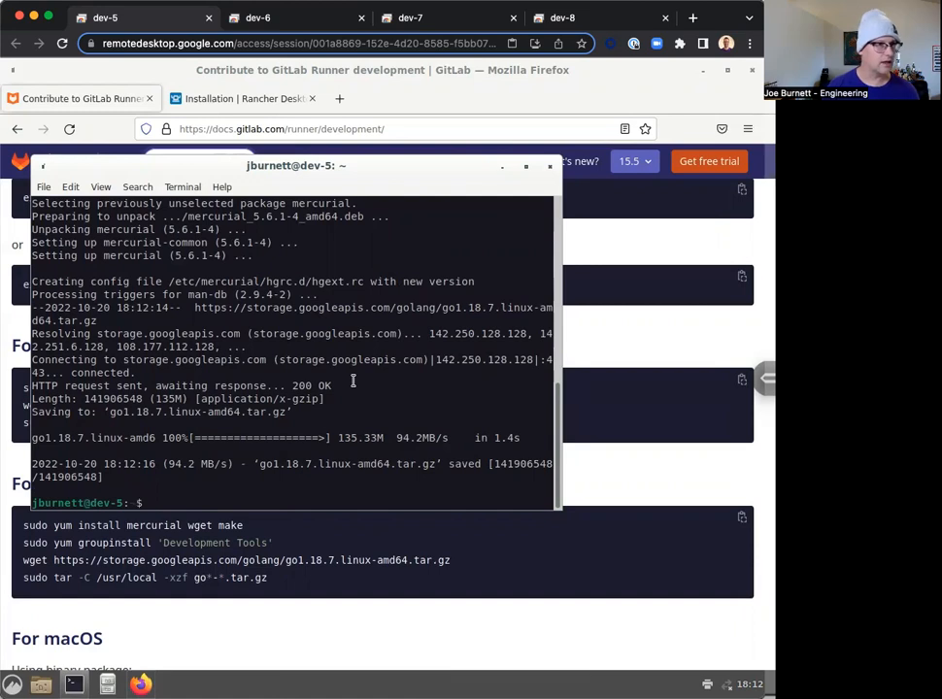
type("sudo")
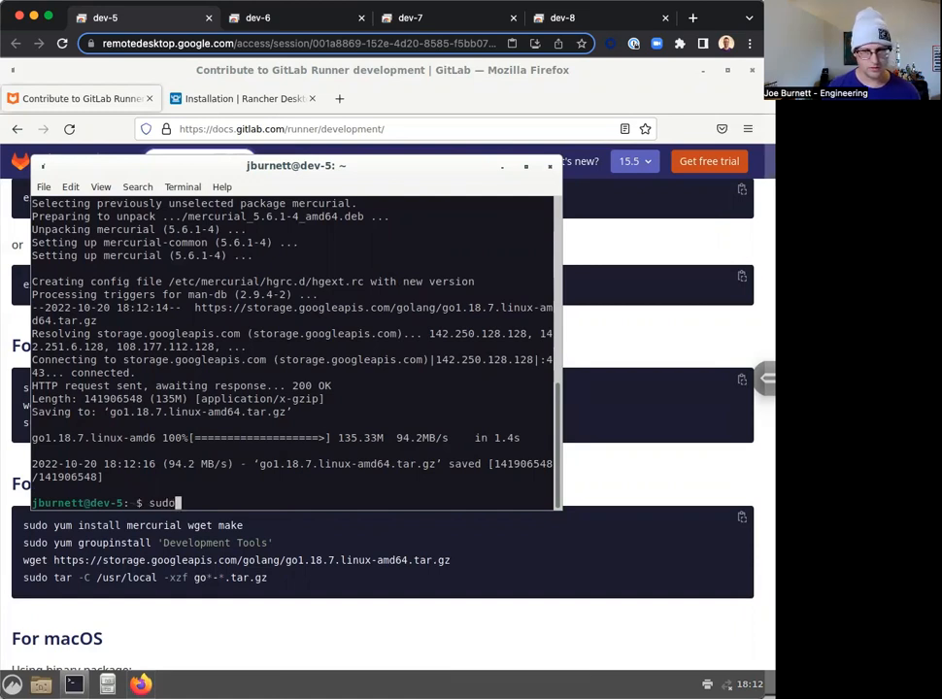
type("apt instal")
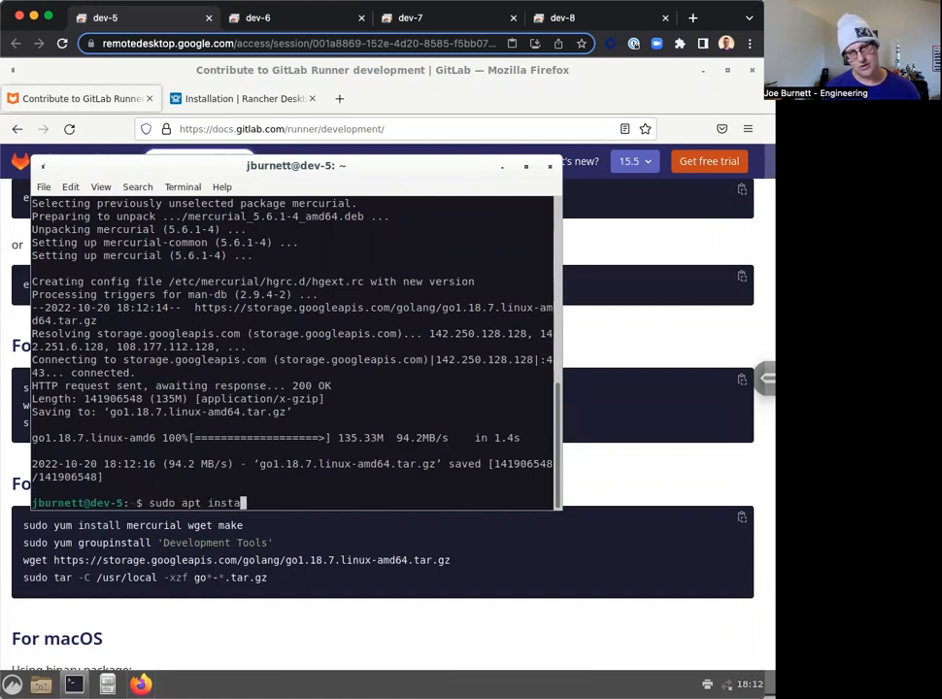
key("ctrl+c")
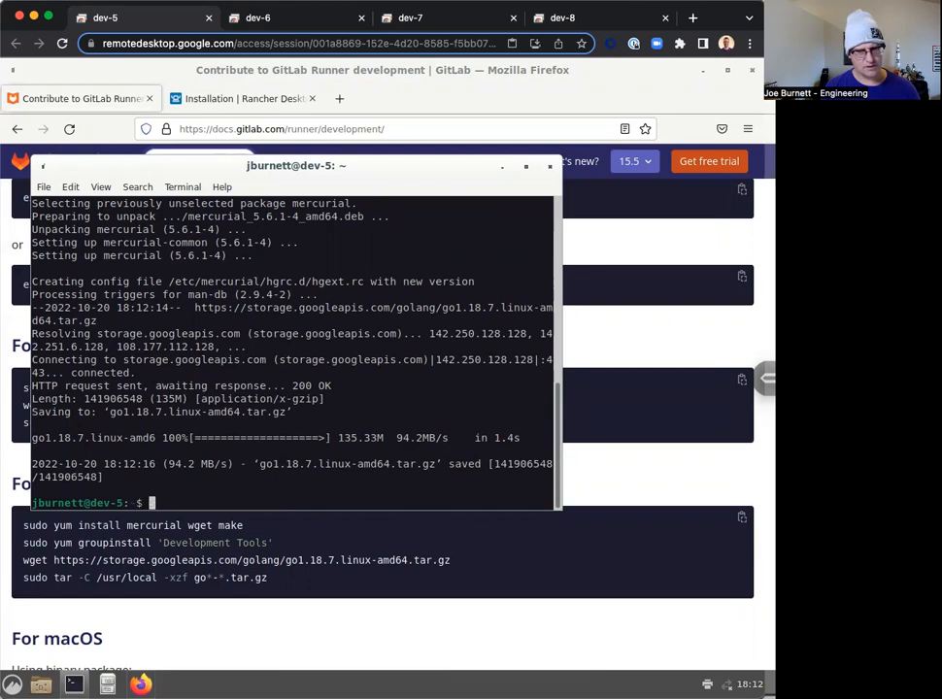
type("emacs")
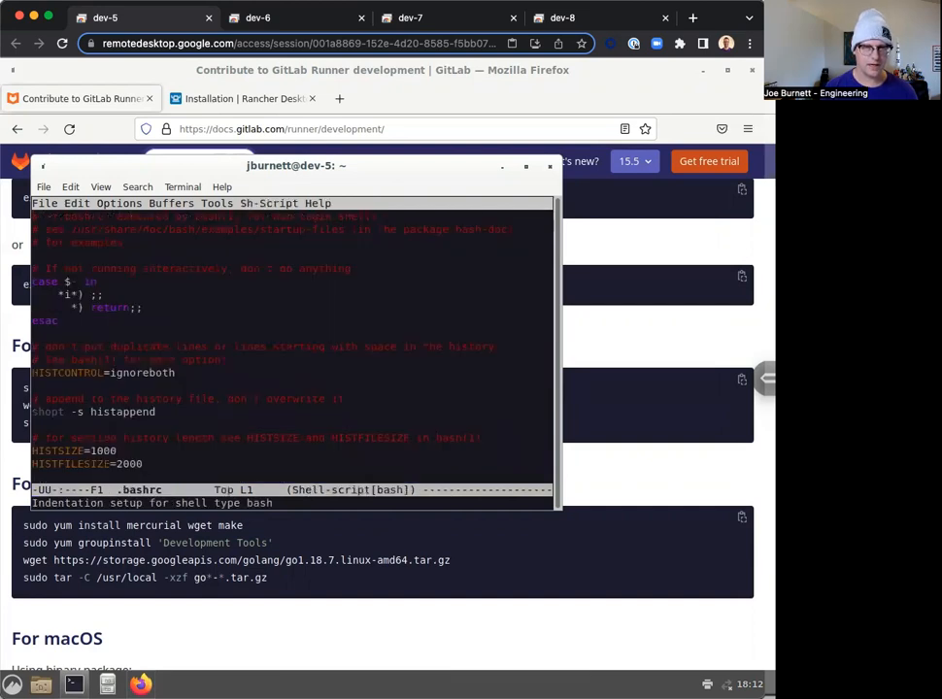
- Append 'export PATH=$PATH:/usr/local/go/bin' to the end of .bashrc
scroll("down", 3)
type("e")
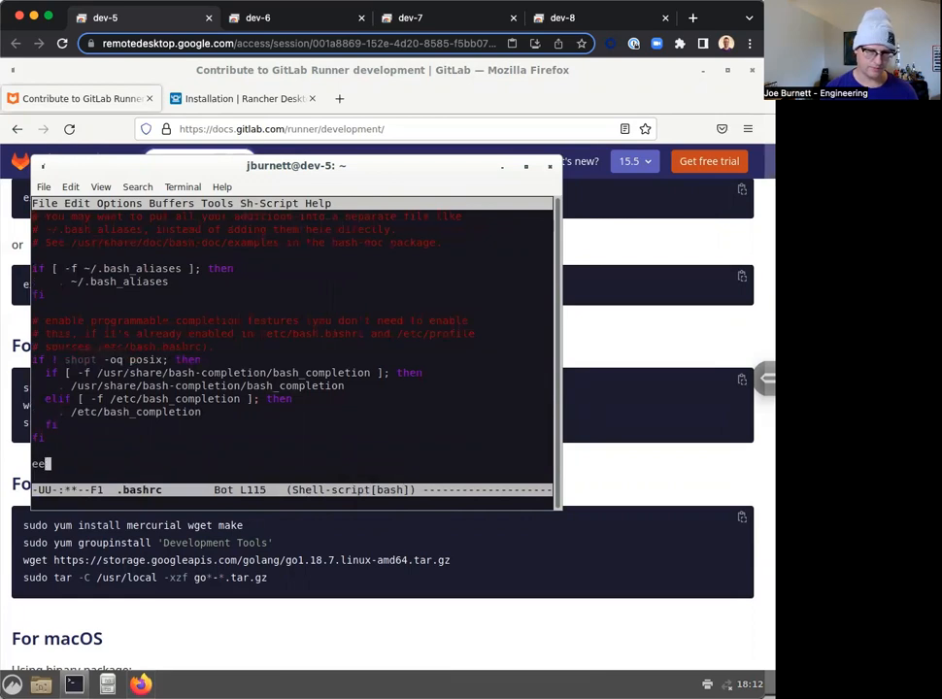
type("export PAT")
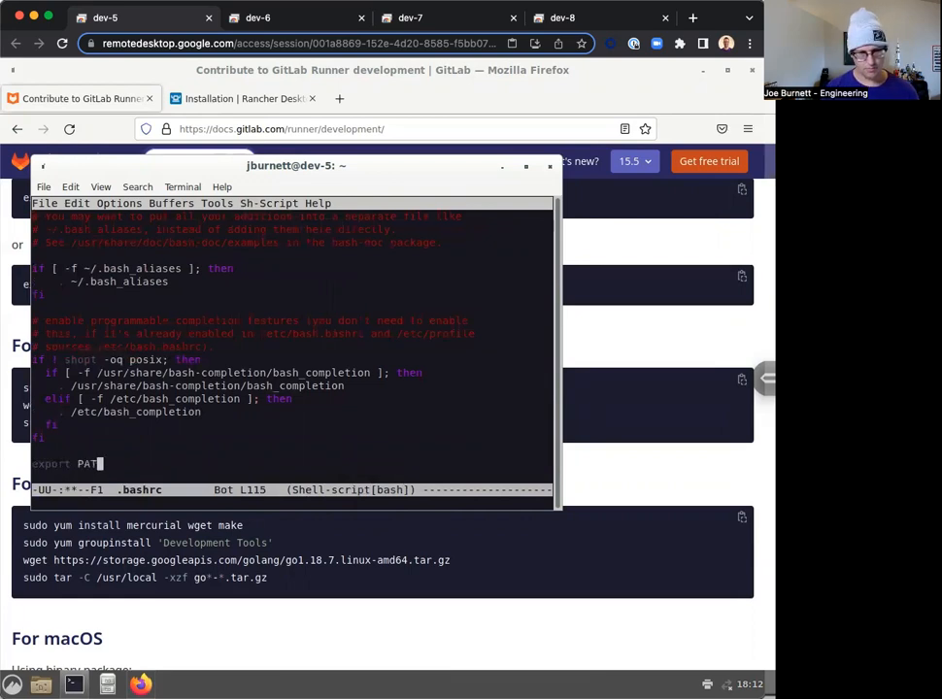
type("H=")
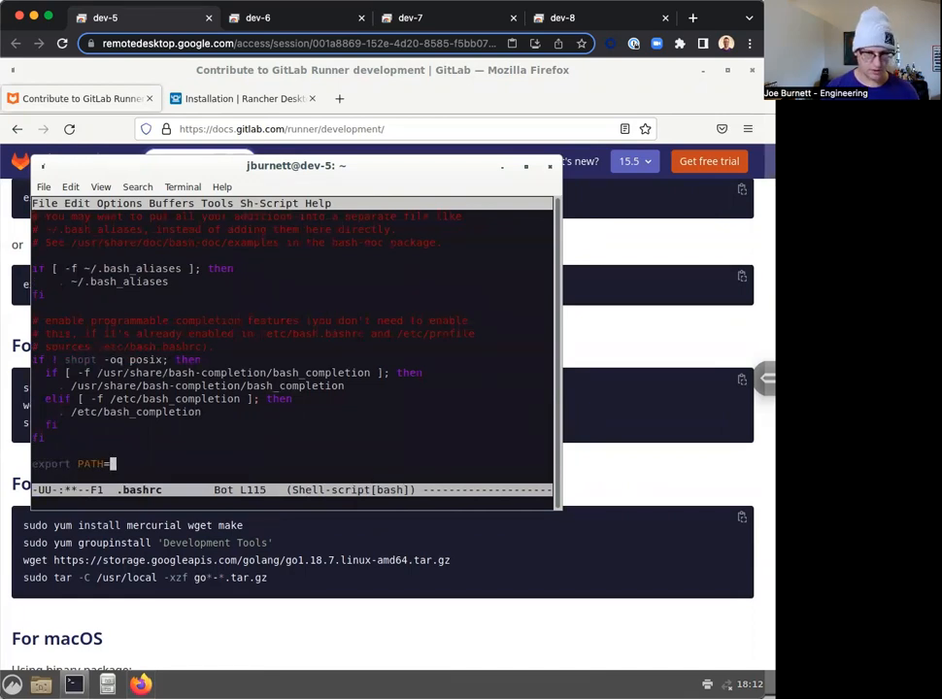
type("$PATH:")
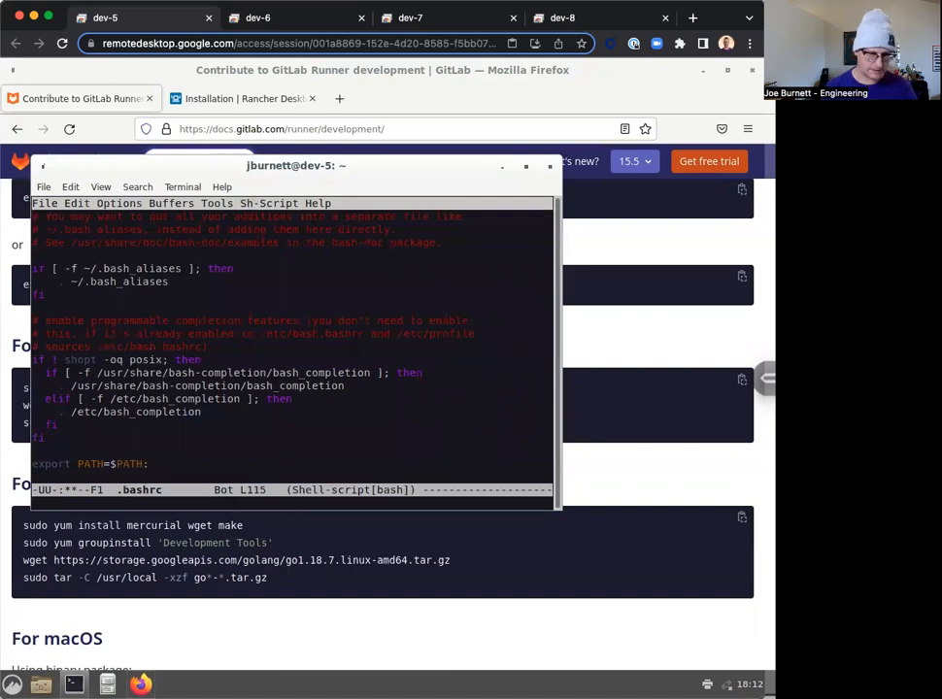
type("/")
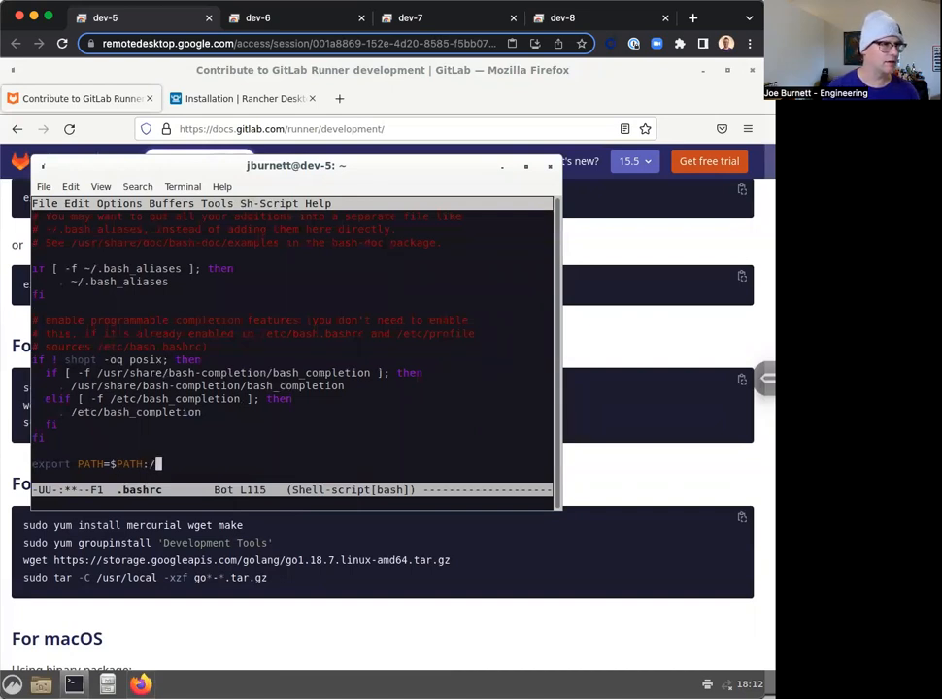
type("user/loca")
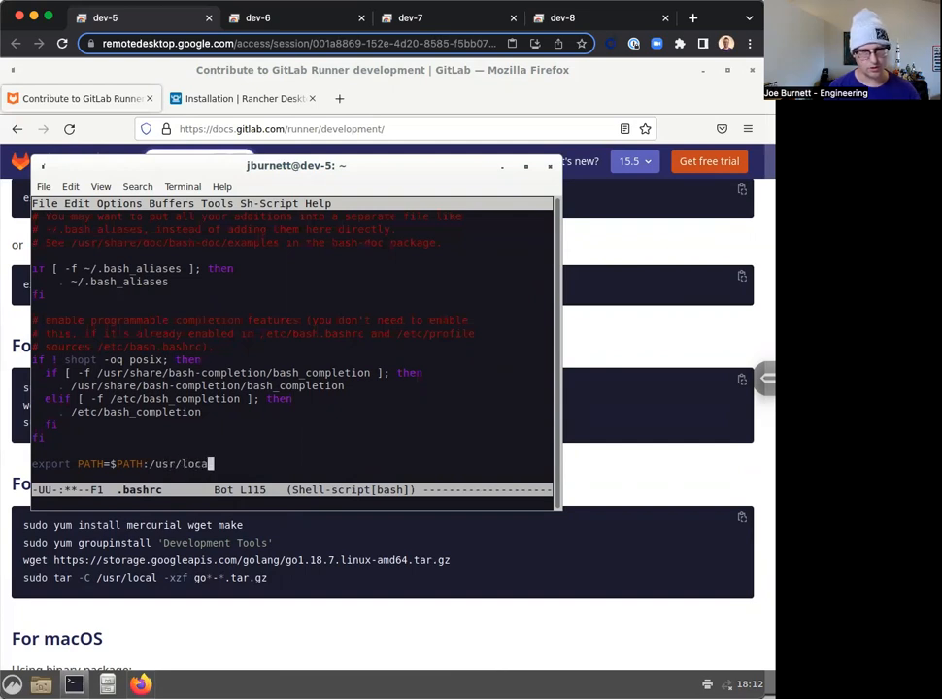
type("/go/bin")
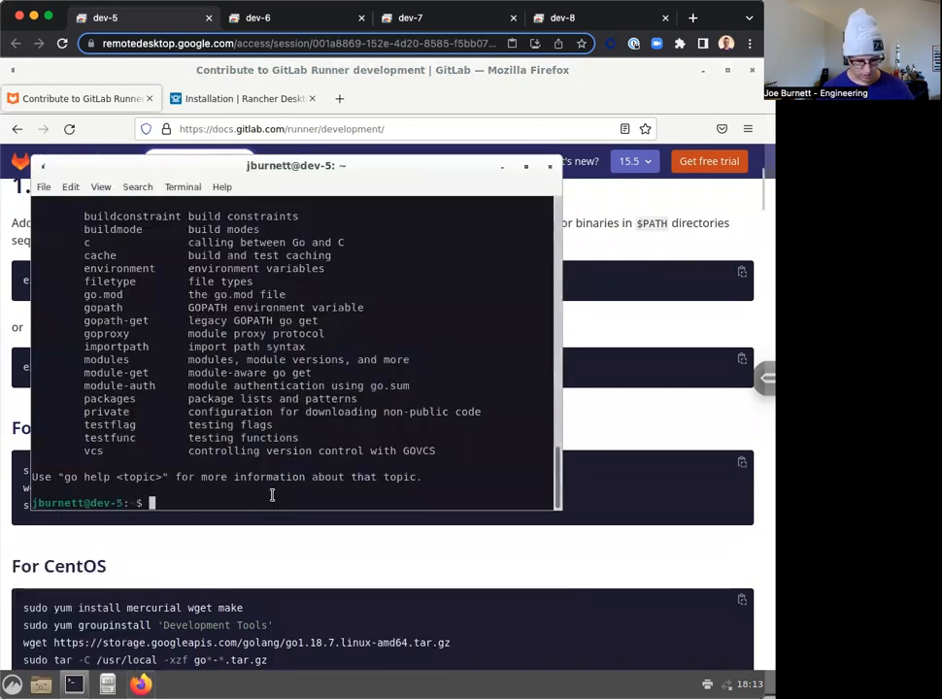
- Enter export PATH="$(go env GOBIN):$PATH" in the terminal
type("export PATH=\"$(go env GOBIN):$PATH\"")
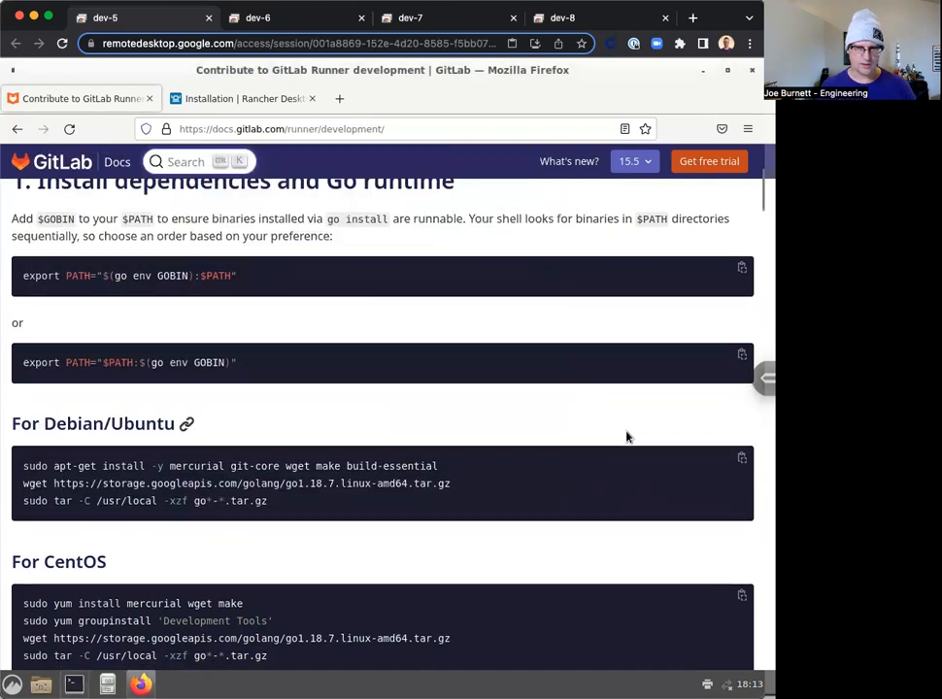
- Scroll the Rancher Desktop Linux installation page down to the 'pass Setup' section
scroll("down", 3)
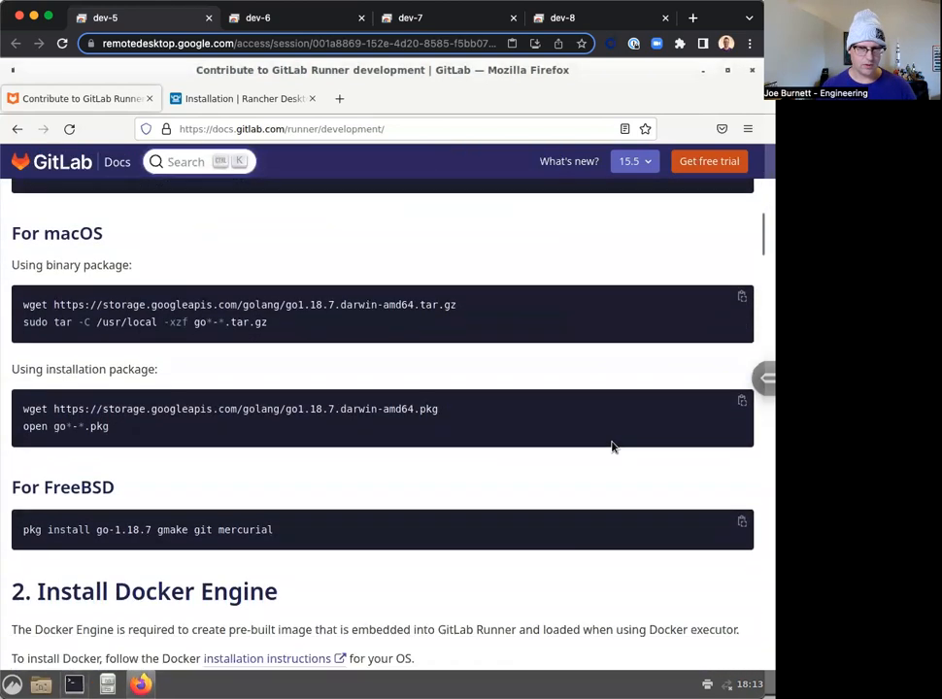
scroll("down", 3)
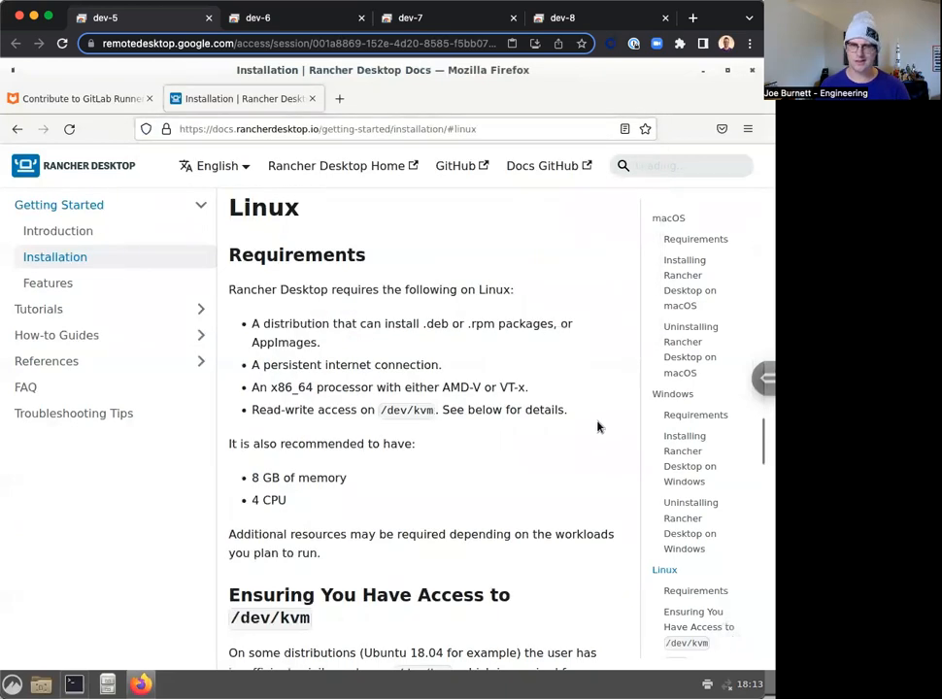
scroll("down", 3)
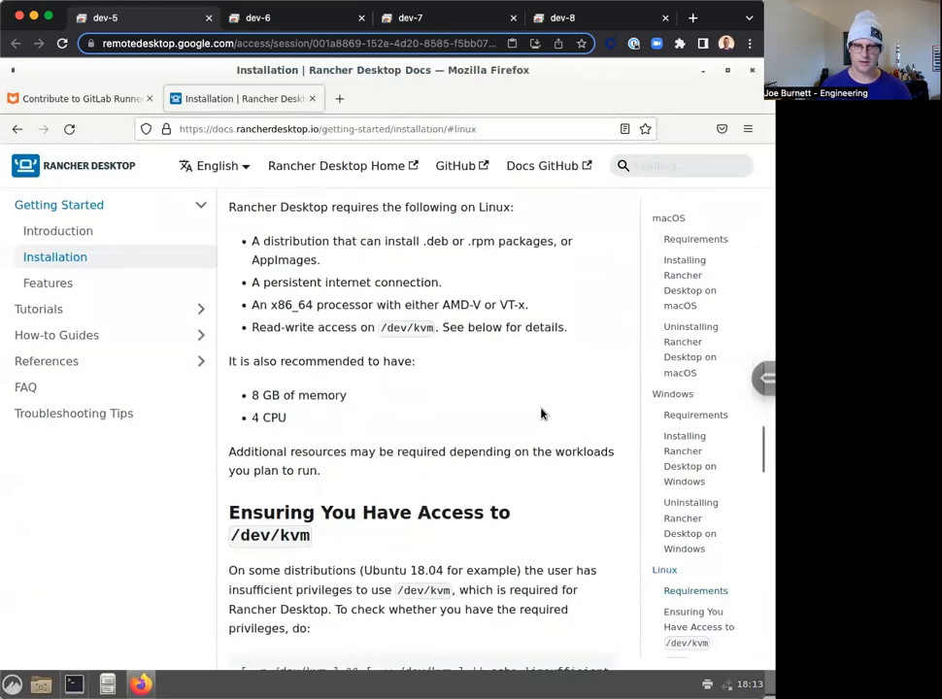
scroll("down", 3)
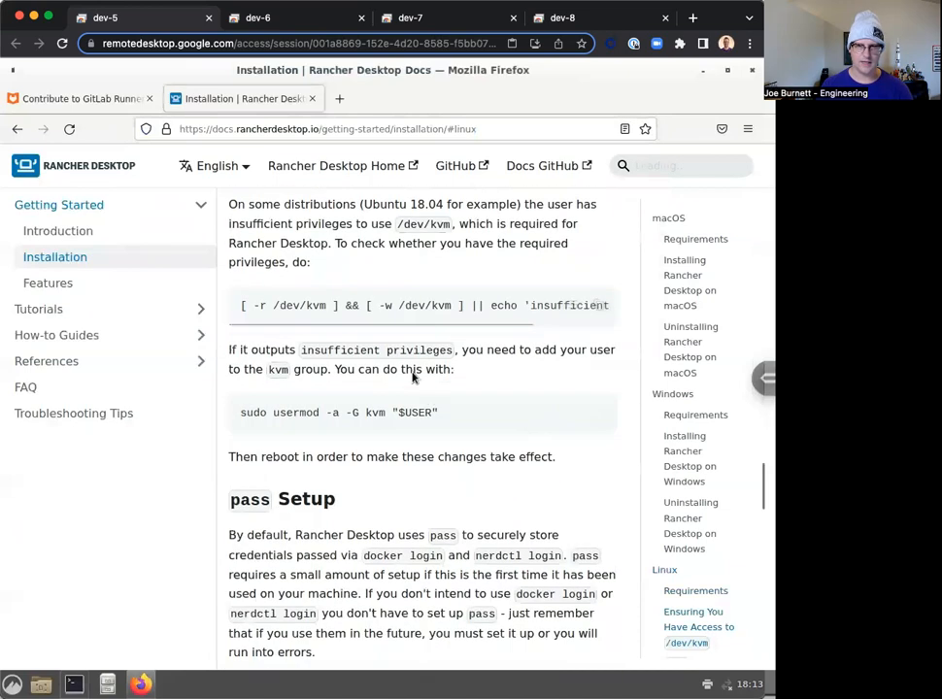
scroll("down", 3)
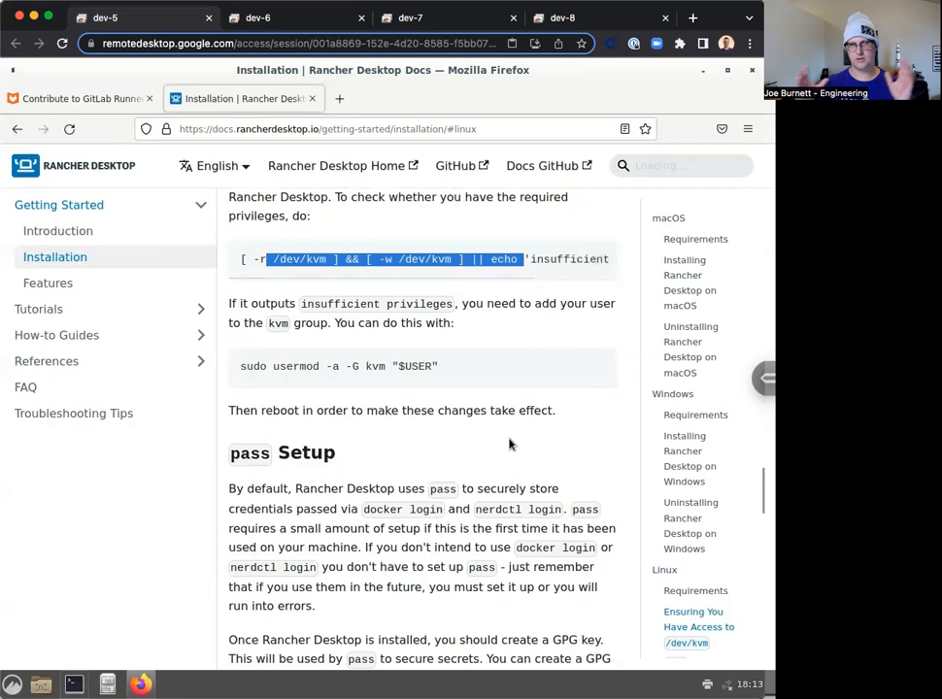
scroll("down", 3)
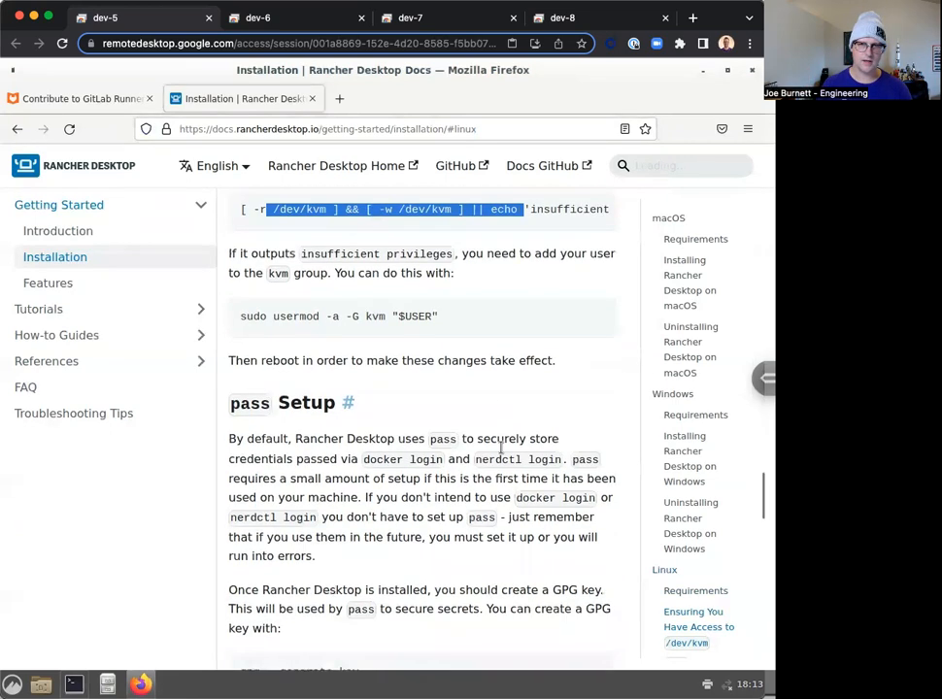
scroll("down", 3)
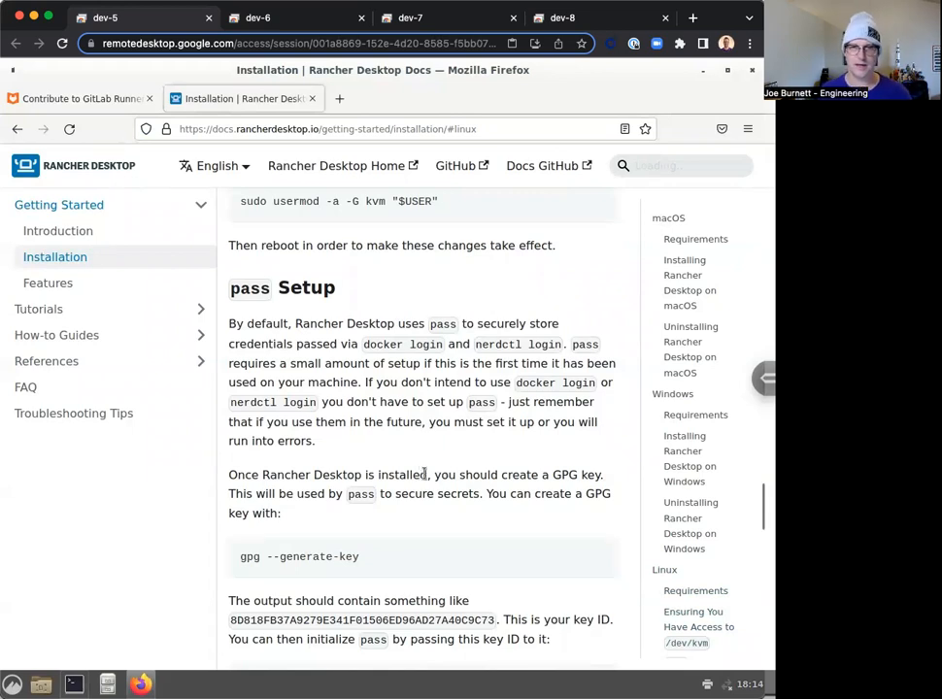
scroll("down", 3)
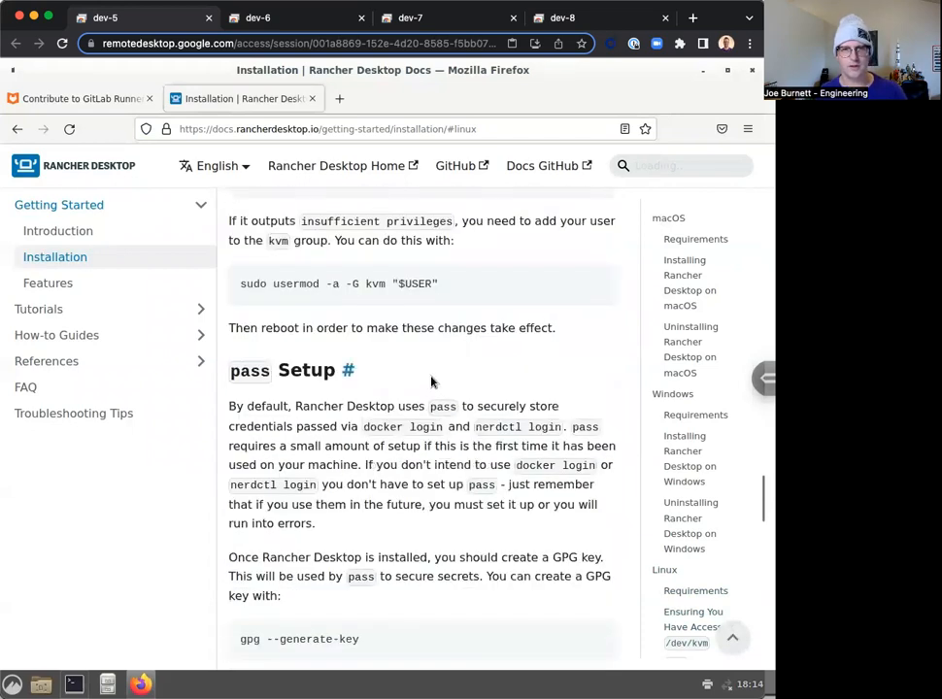
mouse_move(421, 387)
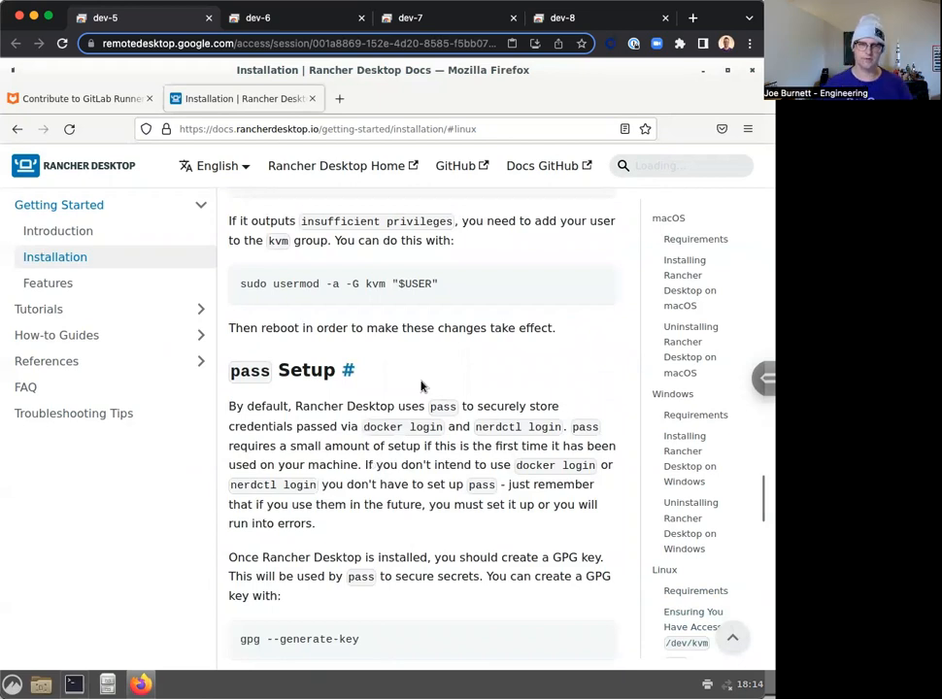
scroll("down", 3)
type("J")
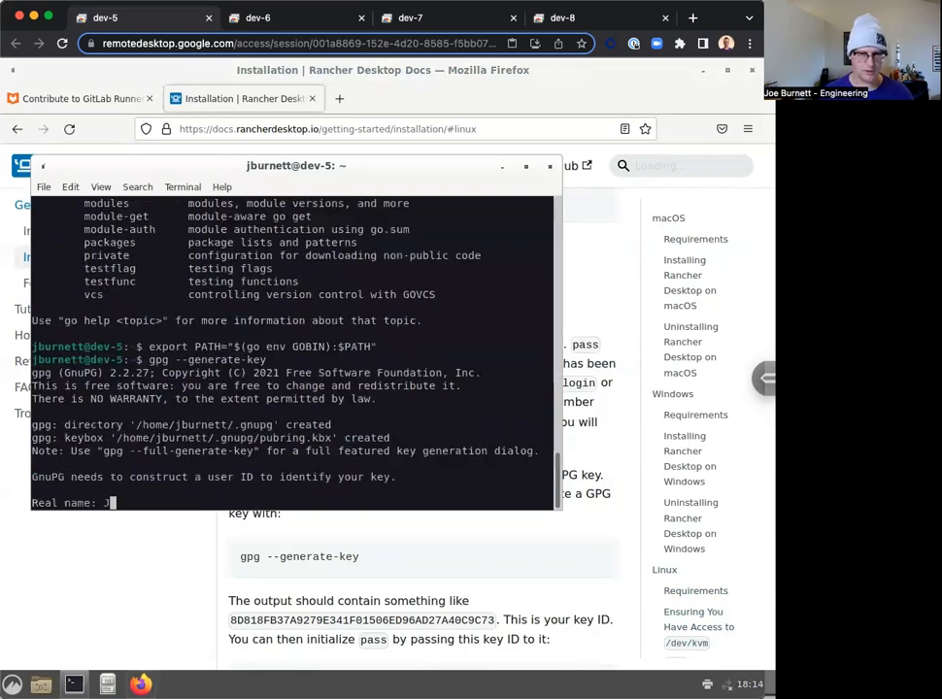
- Enter 'Average Joe' as the real name at the gpg key prompt
type("Average Joe")
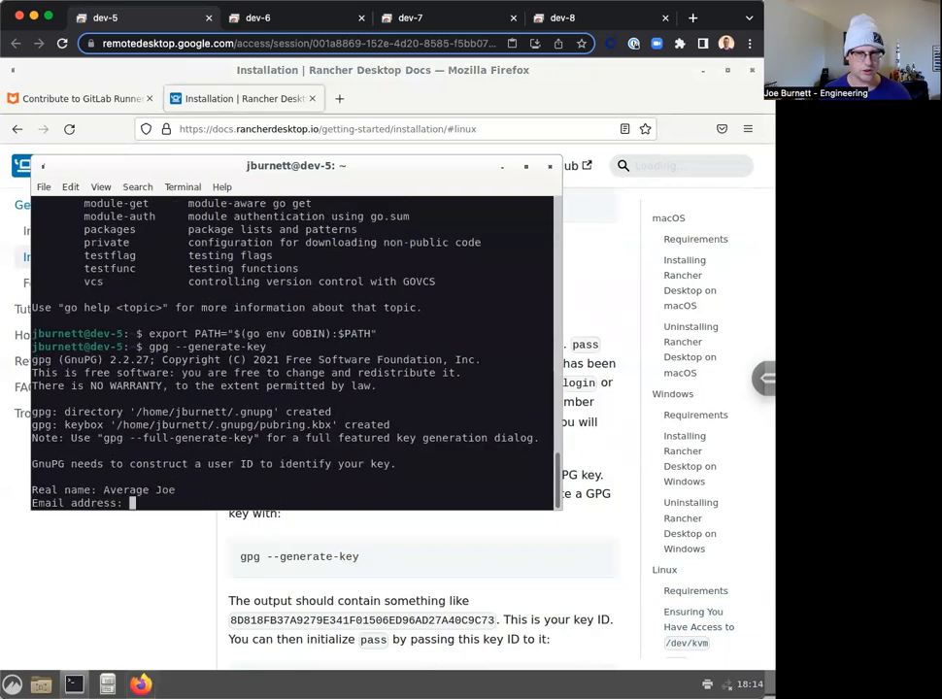
type("o")
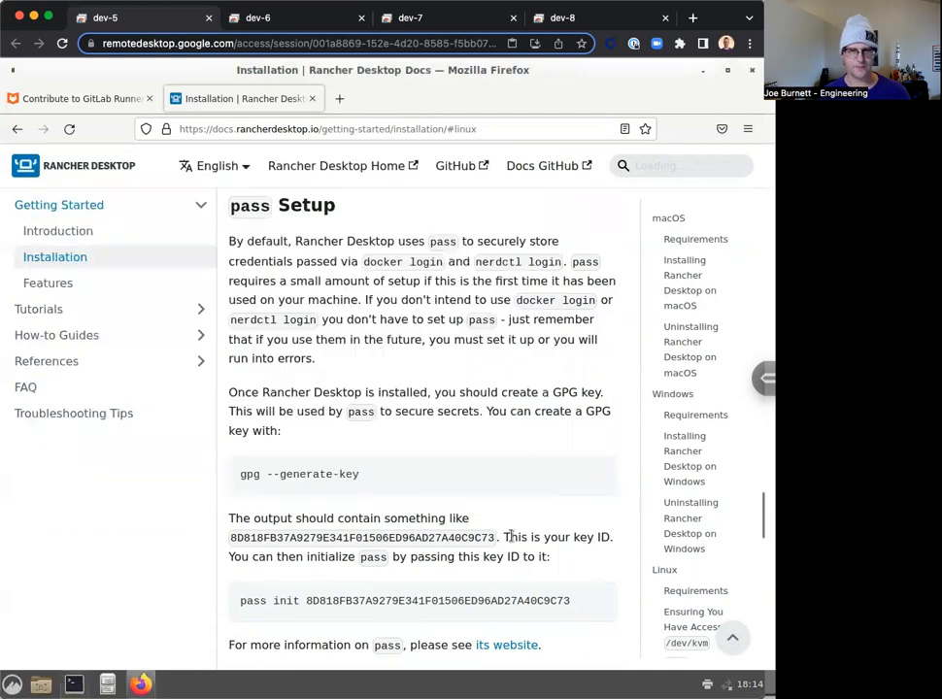
- Select the 'Installation via .deb Package' repository and install commands, starting from curl
scroll("down", 3)
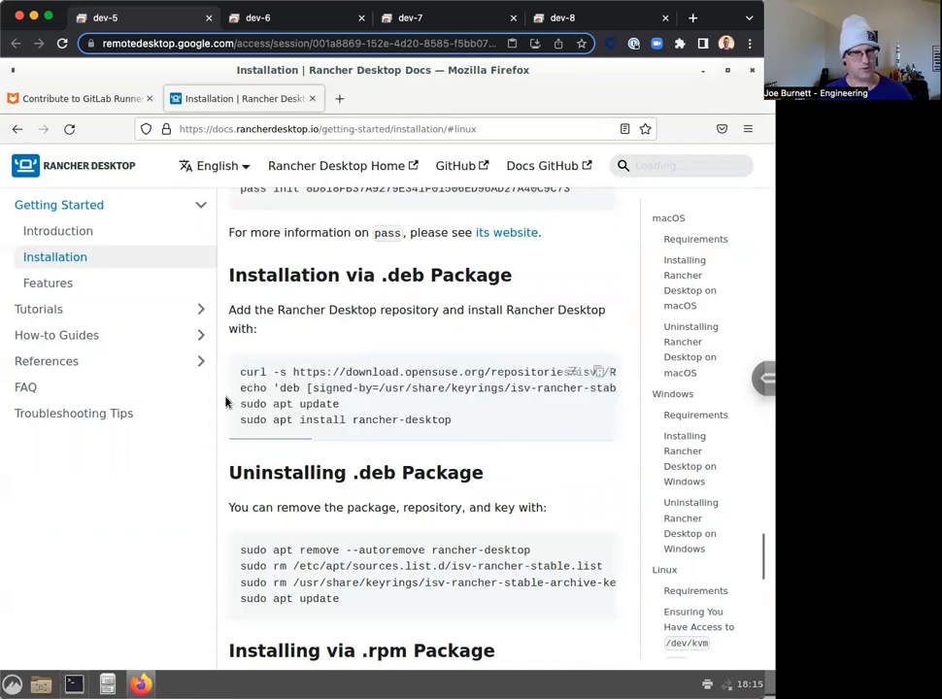
double_click(252, 372)
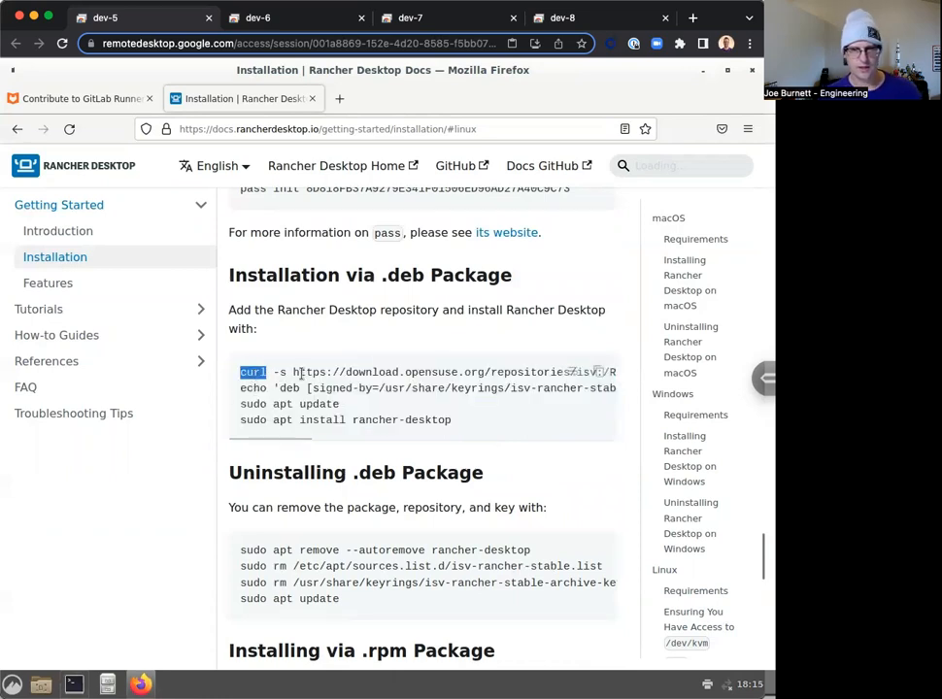
left_click_drag(266, 372, 485, 372)
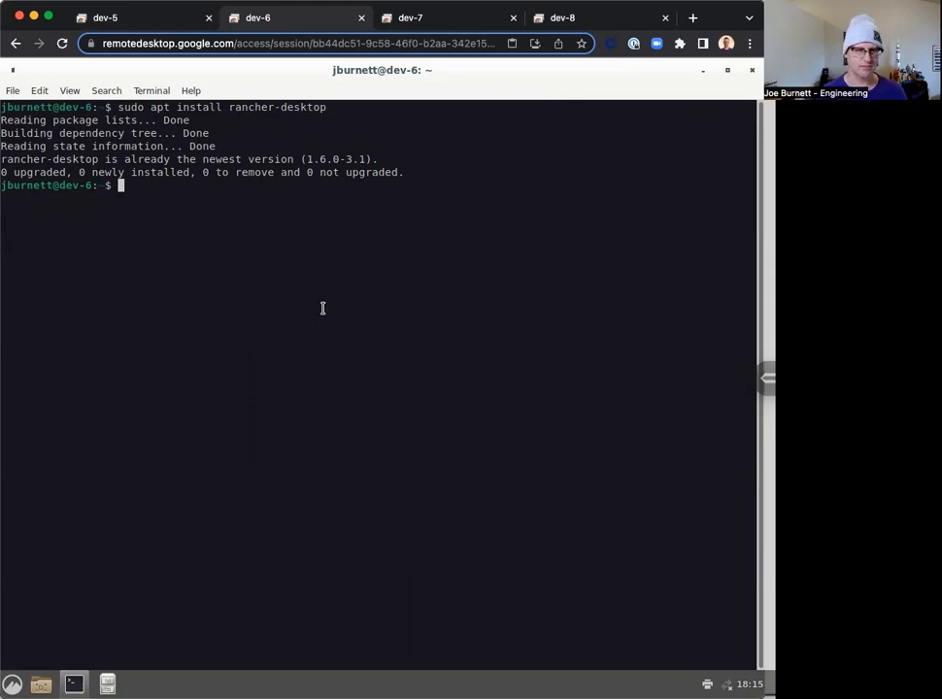
mouse_move(164, 379)
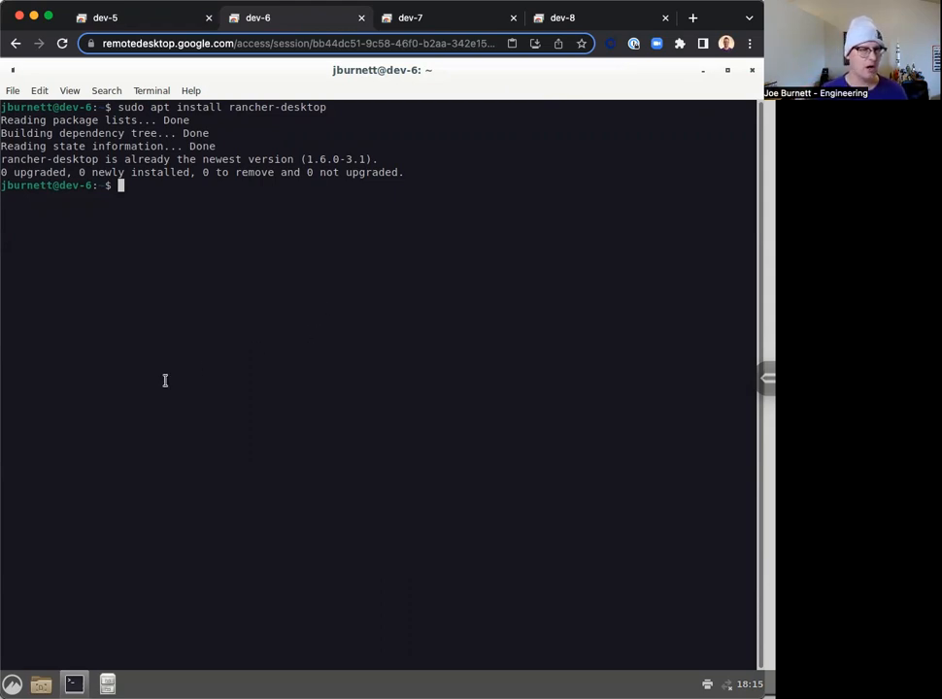
mouse_move(188, 476)
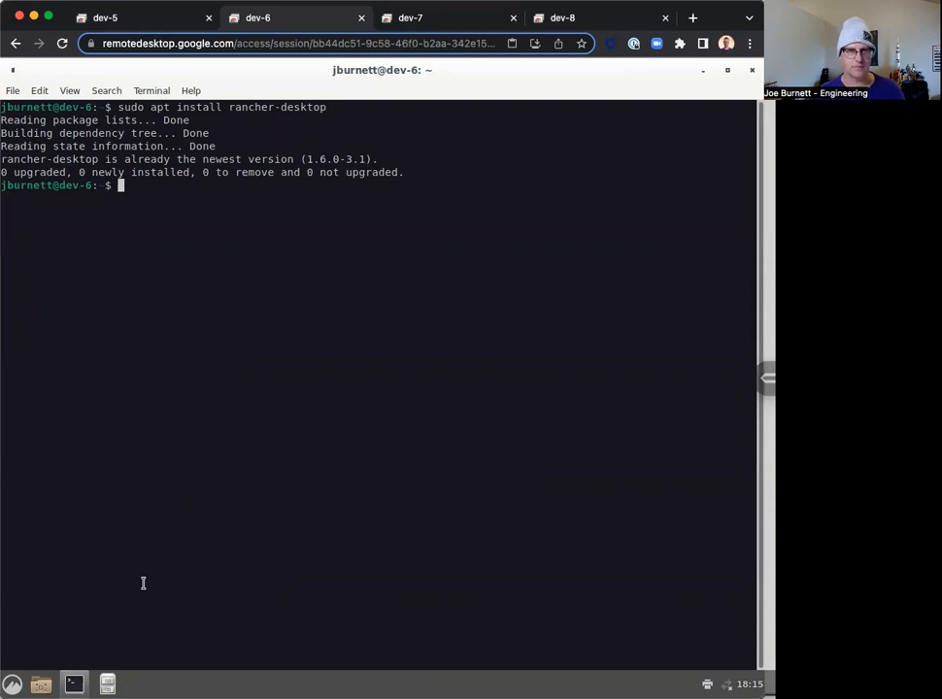
- Run kubectl version, which reports the command is not found
type("kubectl")
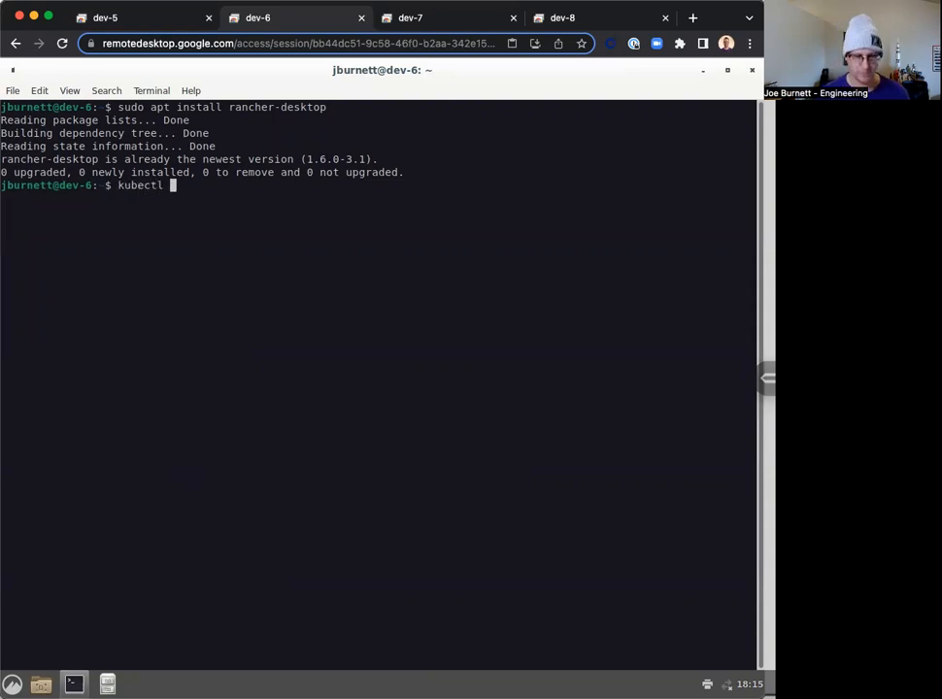
type("version")
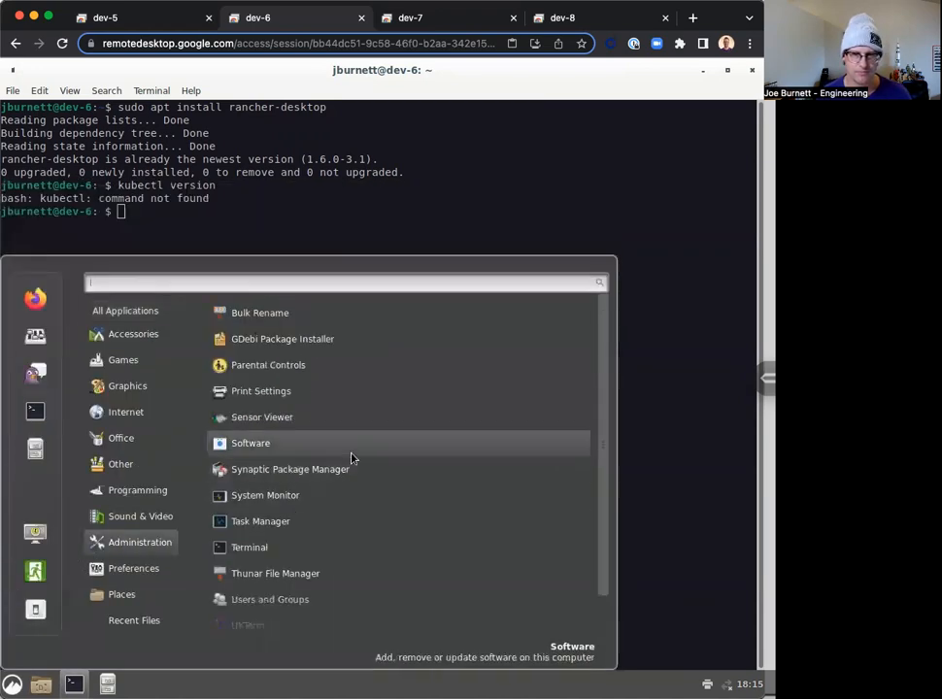
- Launch Rancher Desktop via an application search for 'ranc' and choose dockerd (moby) as runtime
left_click(124, 310)
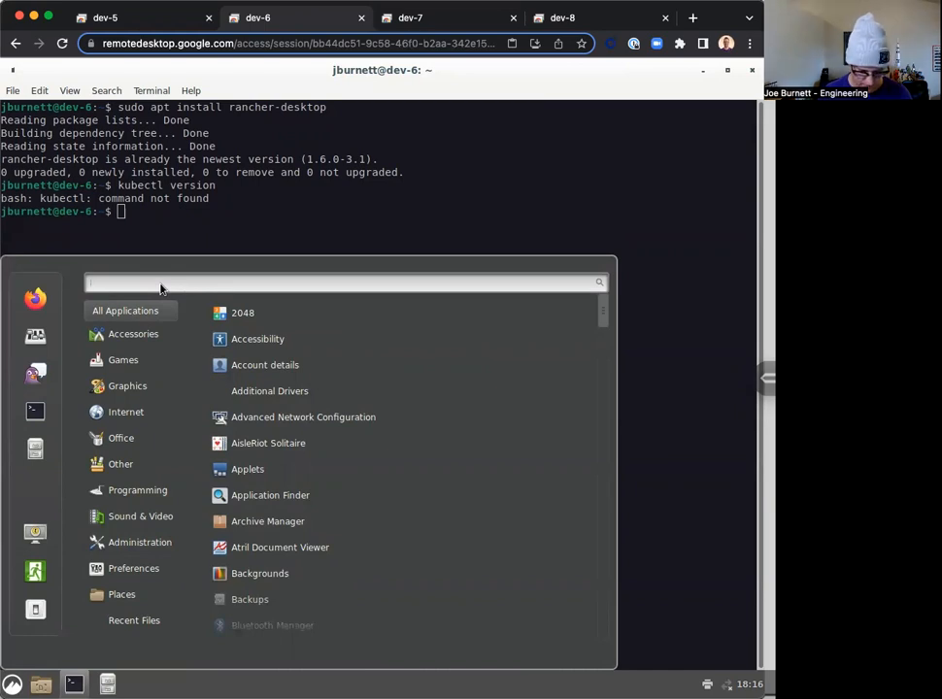
type("ranc")
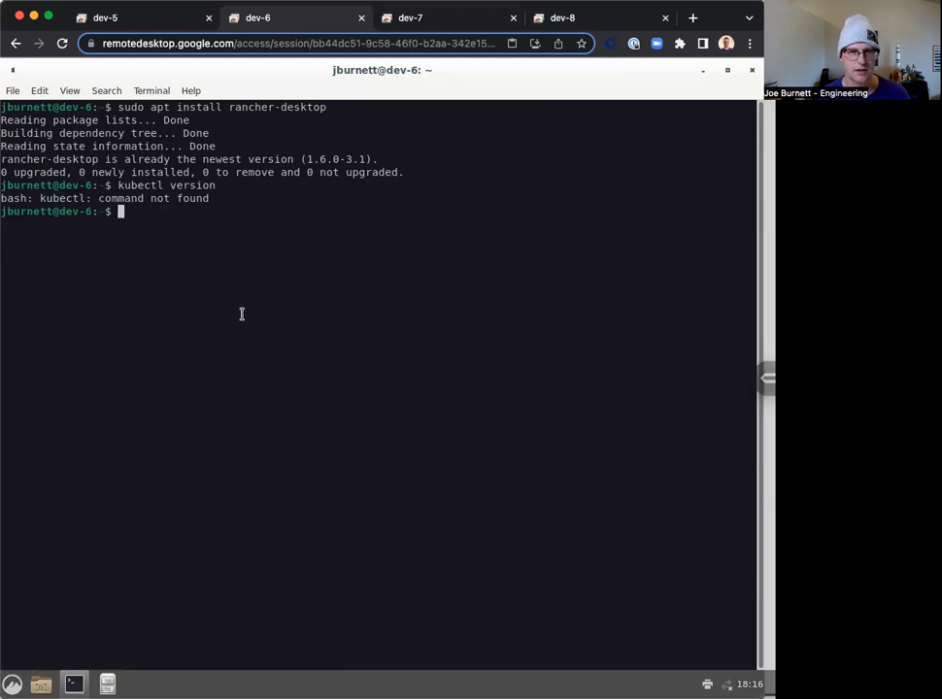
mouse_move(244, 388)
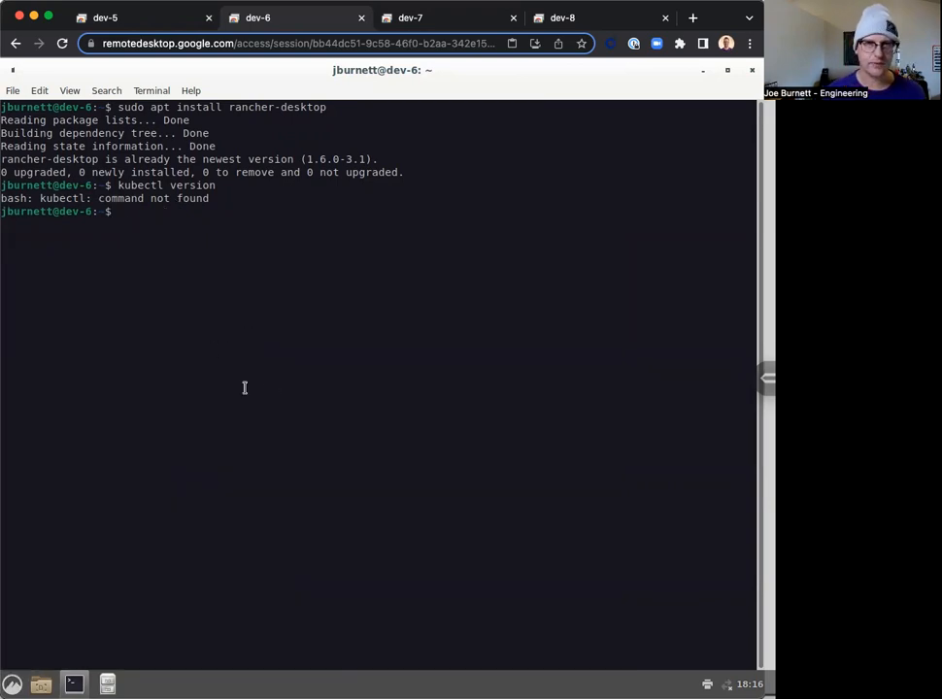
mouse_move(262, 390)
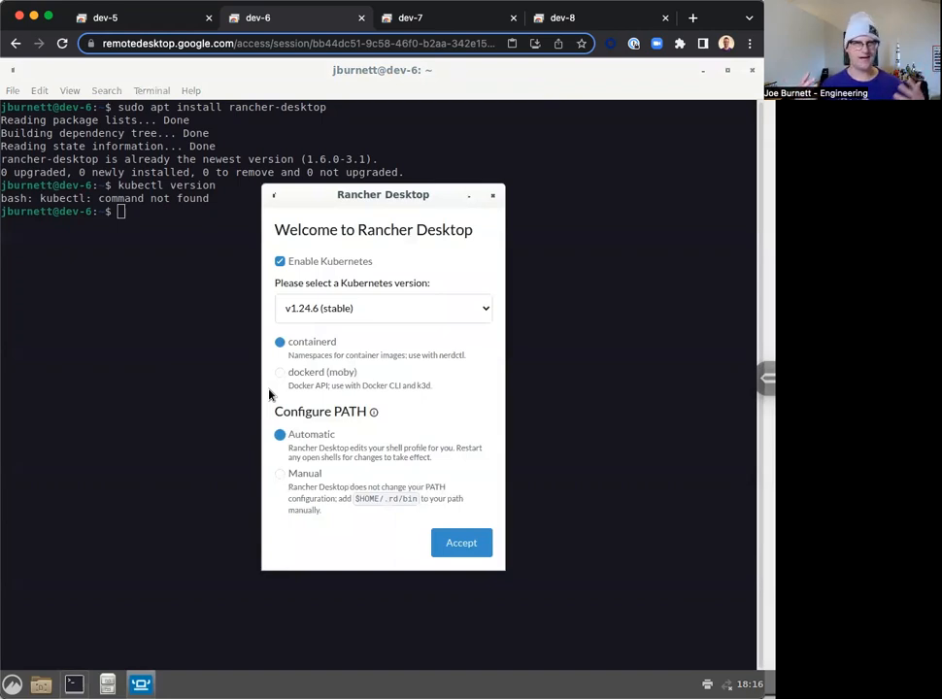
mouse_move(281, 391)
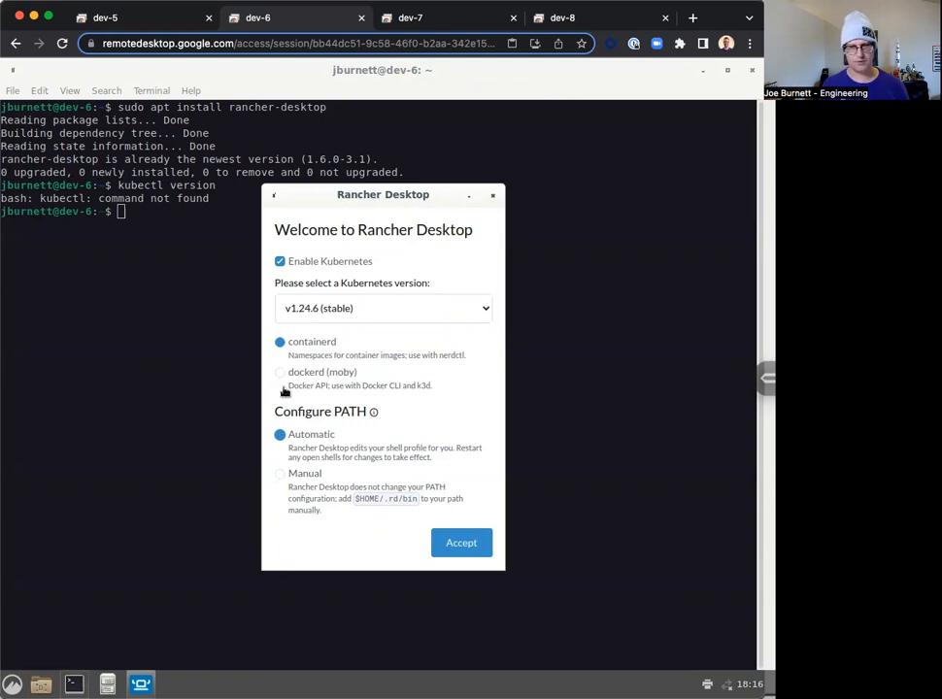
left_click(280, 373)
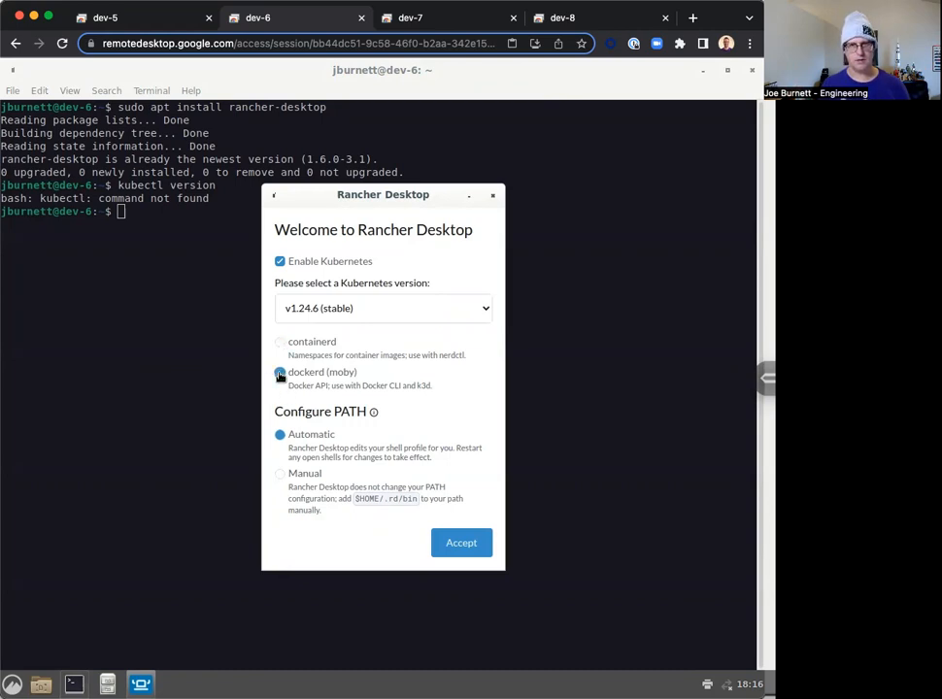
left_click(279, 372)
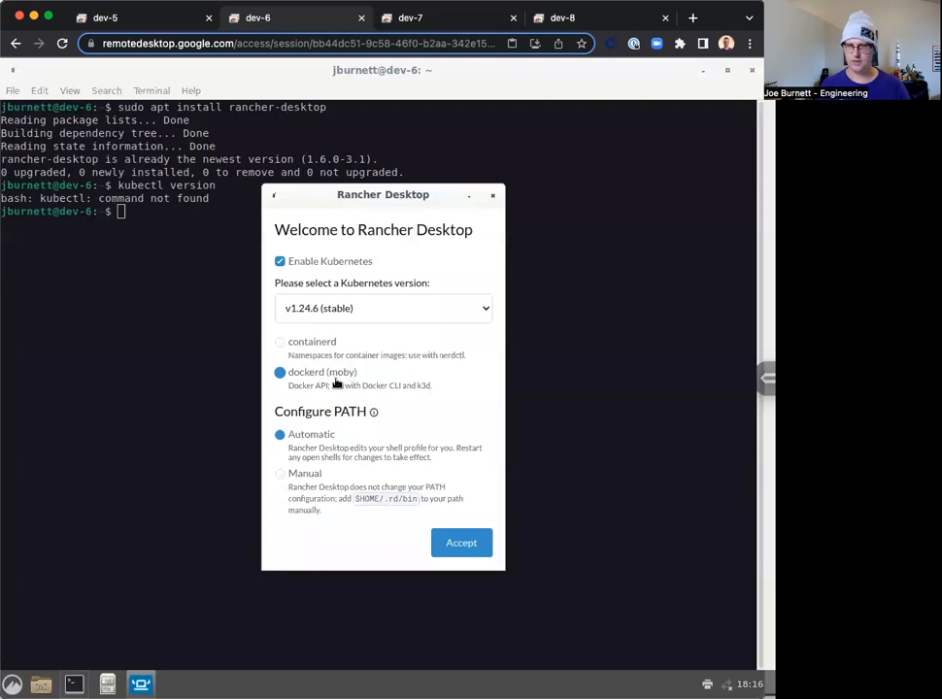
mouse_move(393, 529)
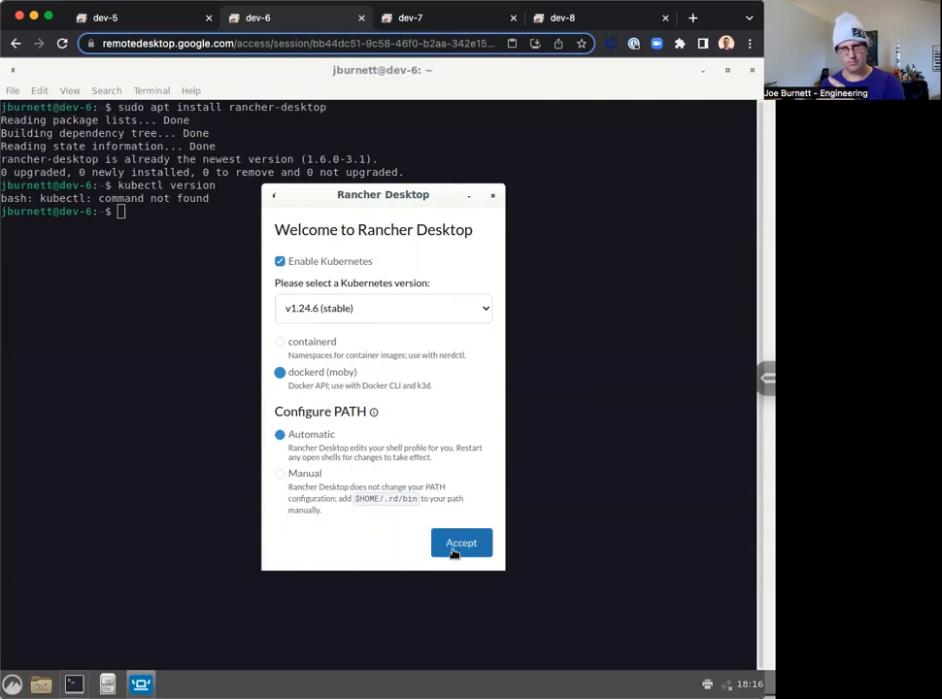
- Accept the welcome settings and authenticate Rancher Desktop's administrative access with the root password
left_click(462, 543)
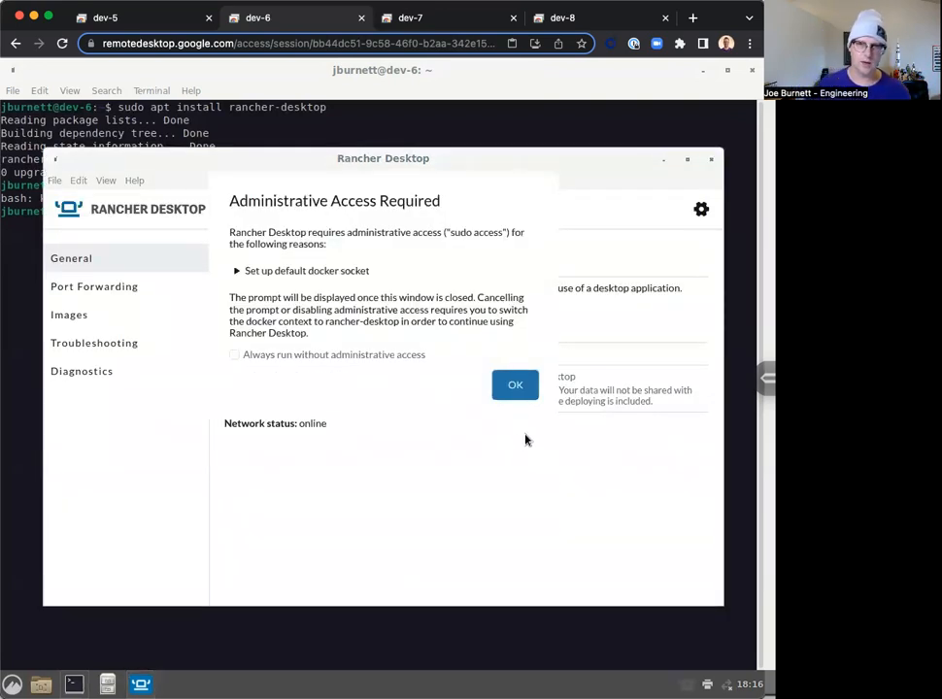
left_click(515, 385)
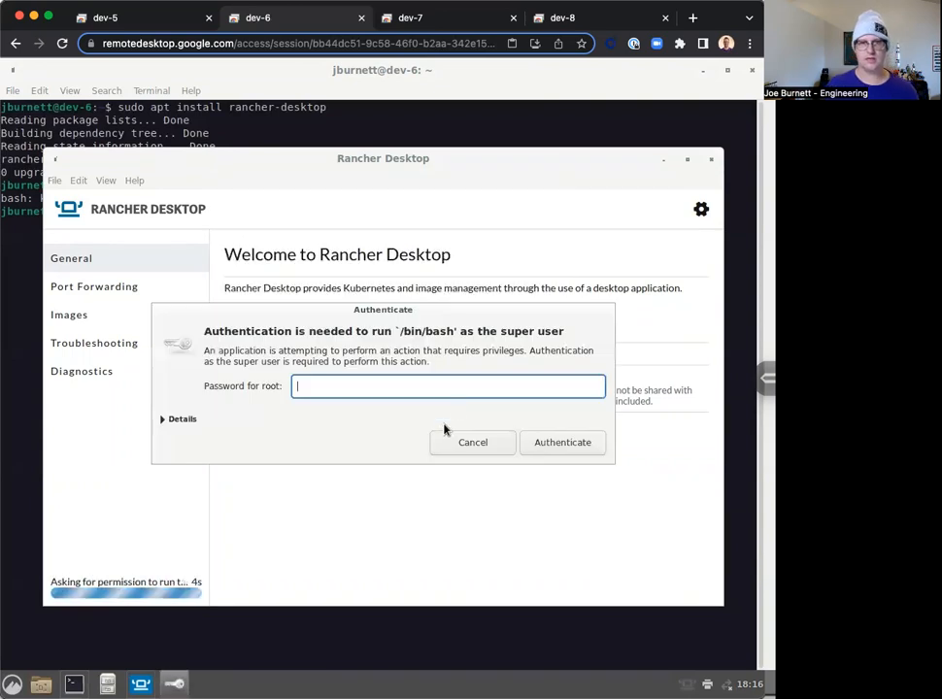
type("••••")
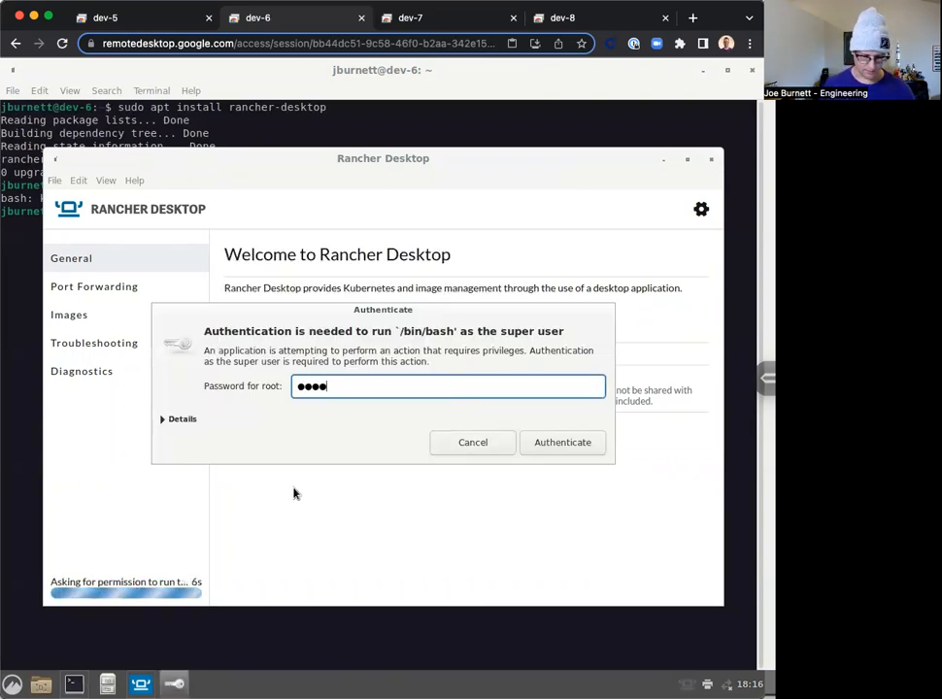
left_click(563, 441)
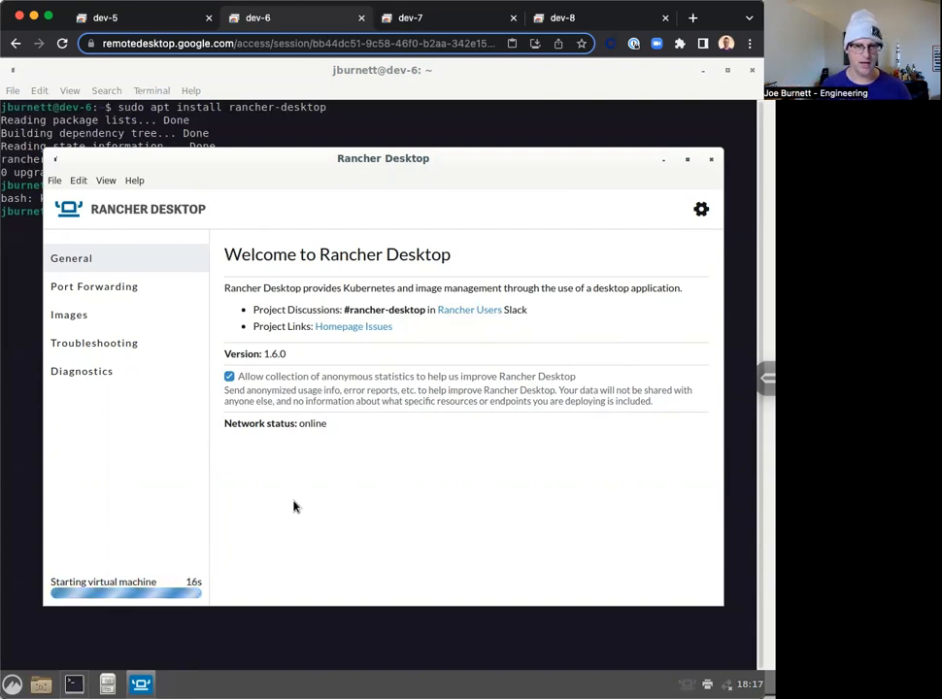
mouse_move(348, 502)
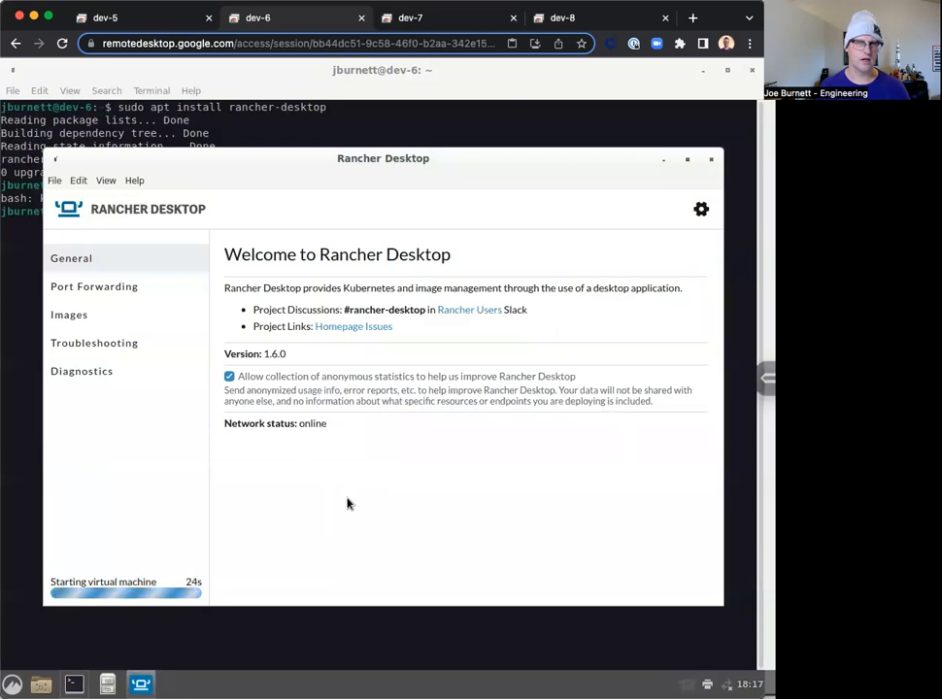
- Run kubectl version on the dev-7 tab, showing client v1.25.3 and server v1.24.6+k3s1
left_click(410, 17)
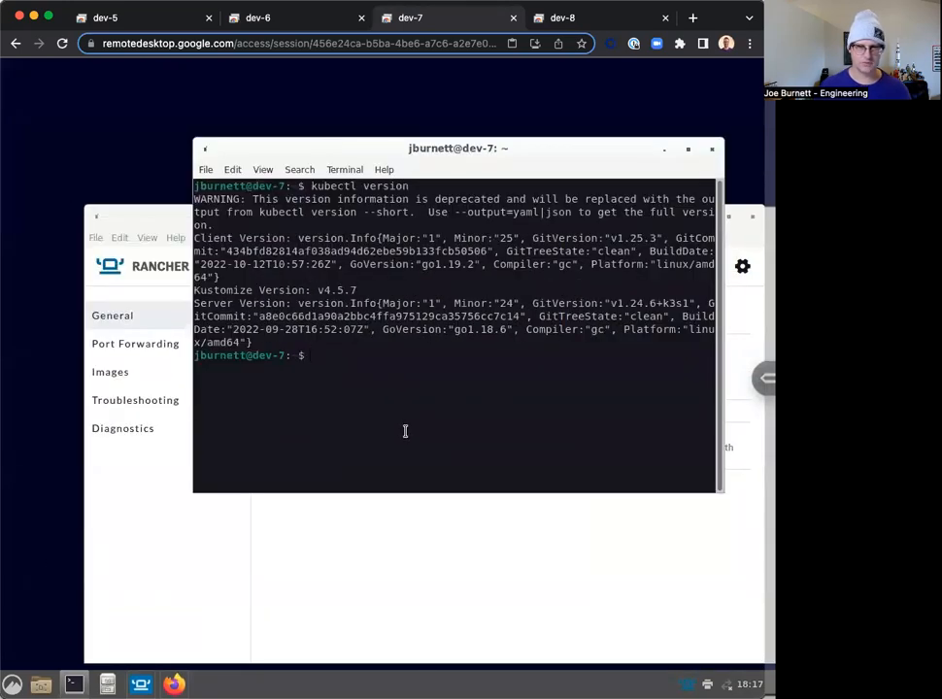
type("kubectl version")
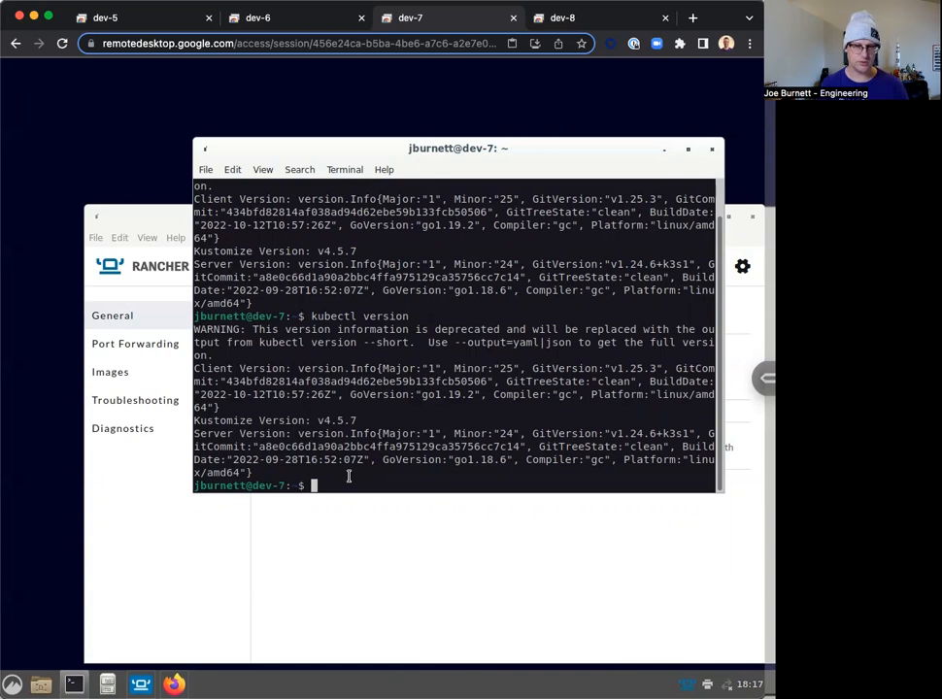
mouse_move(509, 308)
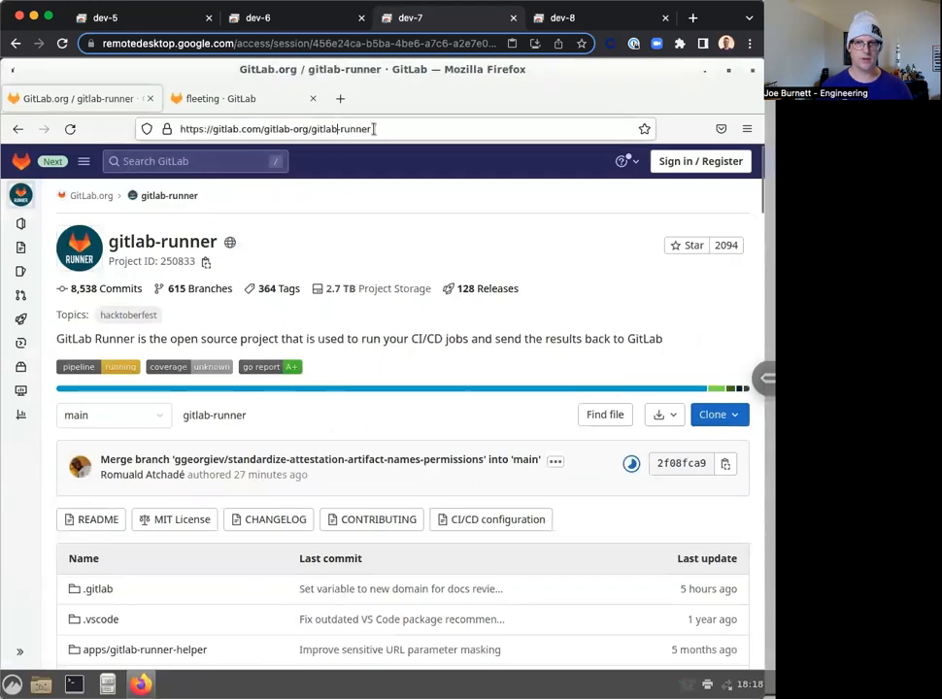
- Copy the gitlab-runner project URL from Firefox's address bar and dismiss the suggestions dropdown
left_click(388, 128)
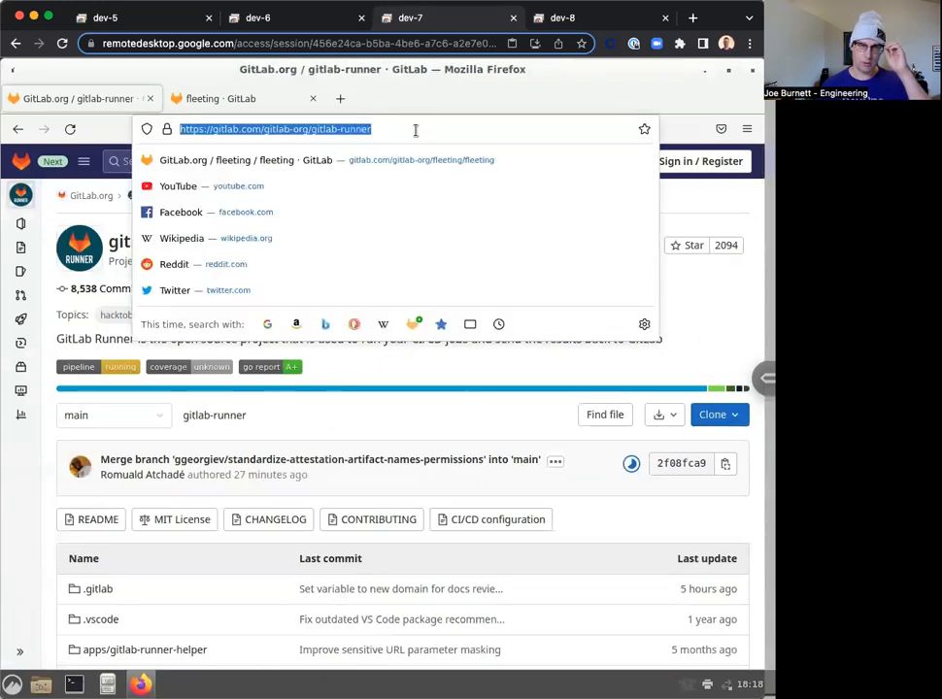
mouse_move(707, 300)
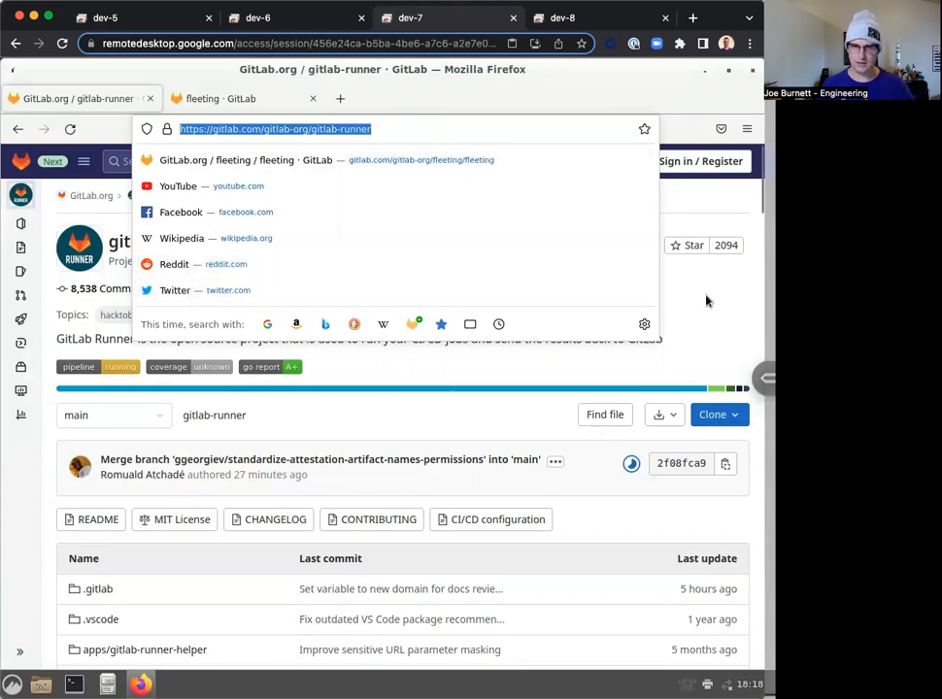
left_click(719, 365)
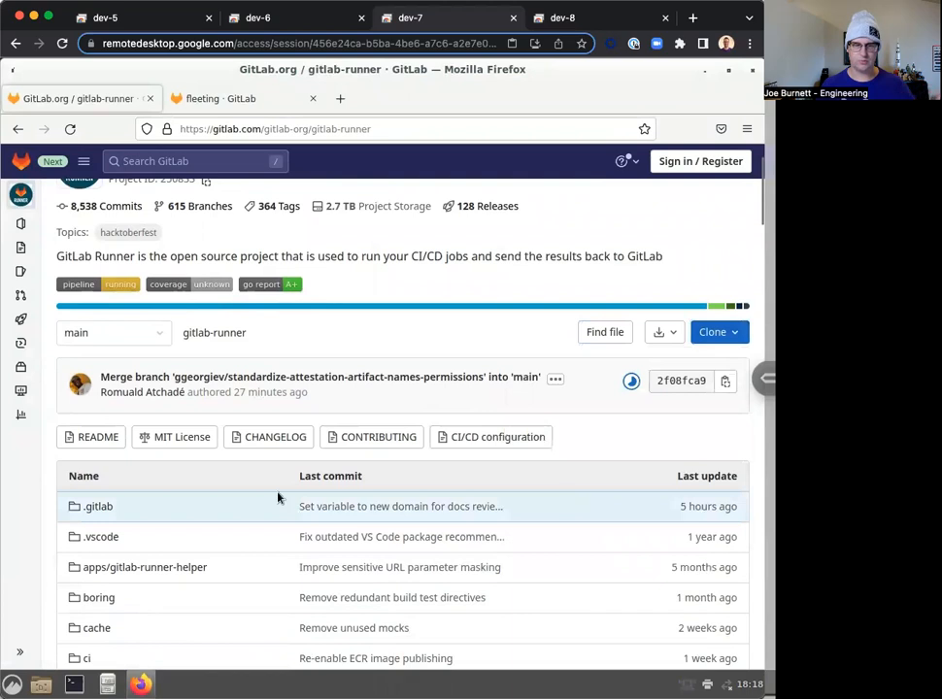
left_click(718, 333)
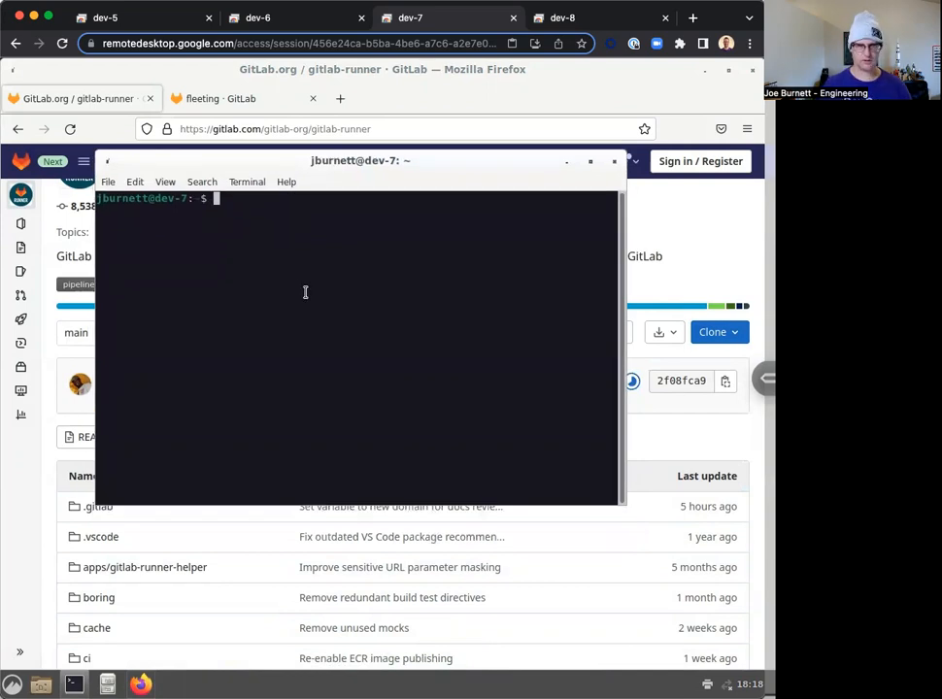
type("mkdir work")
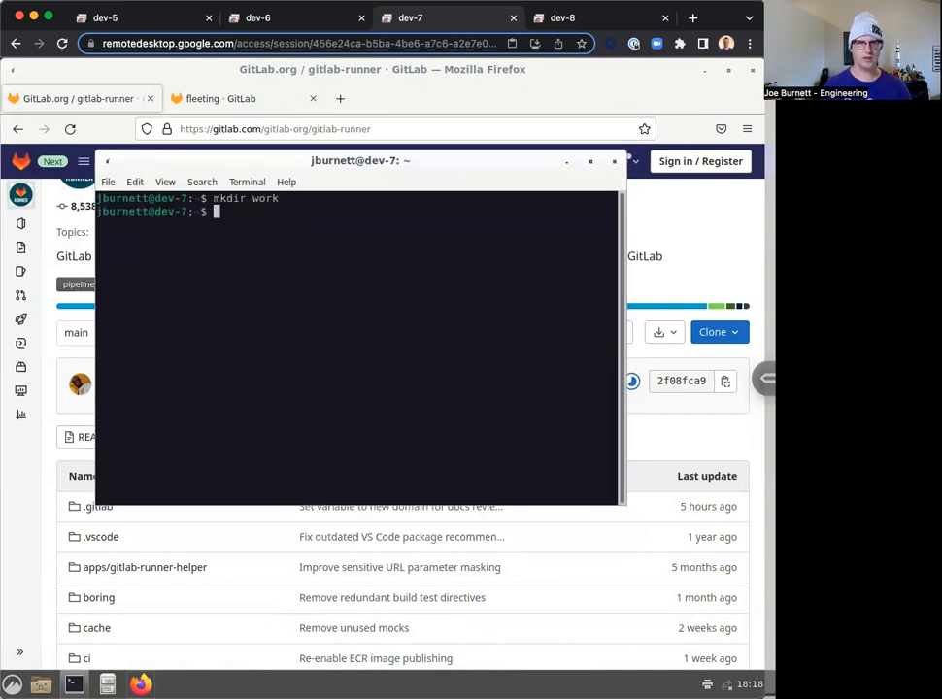
type("cd work/")
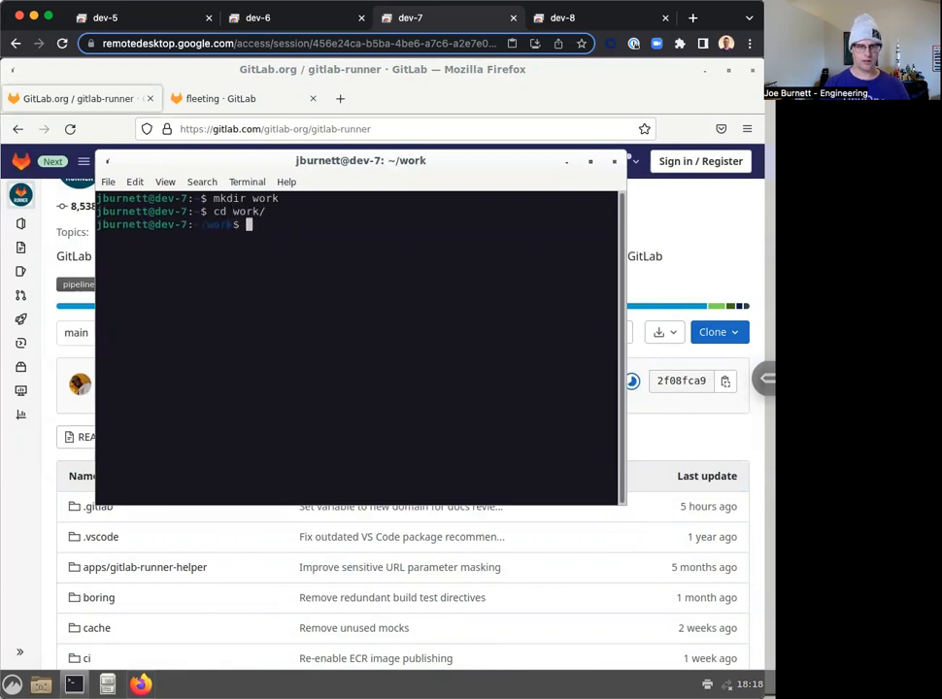
type("git clone https://gitlab.com/gitlab-org/gitlab-runner.git")
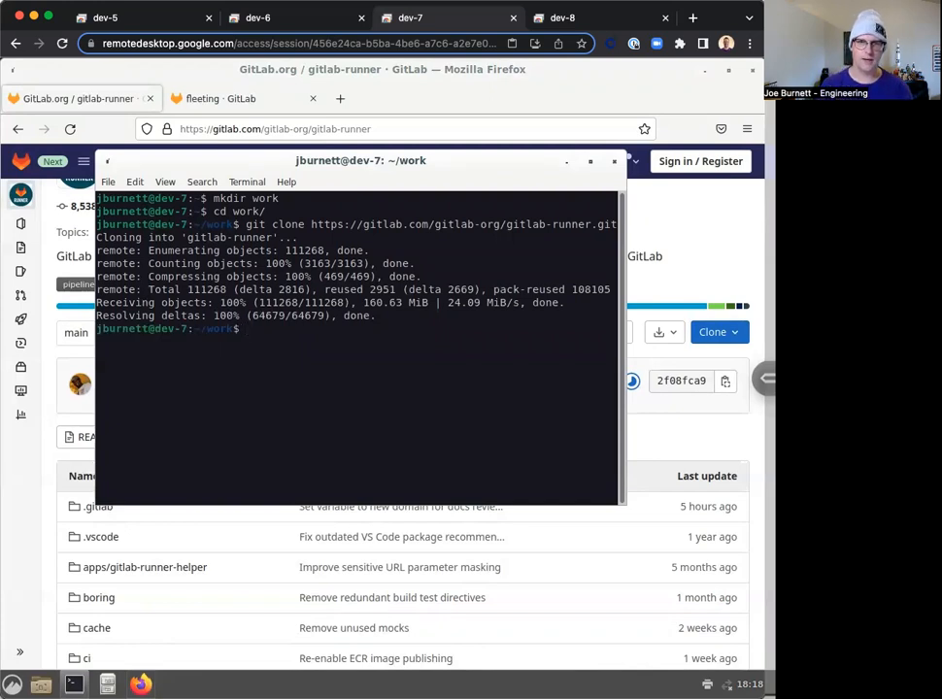
left_click_drag(360, 160, 348, 190)
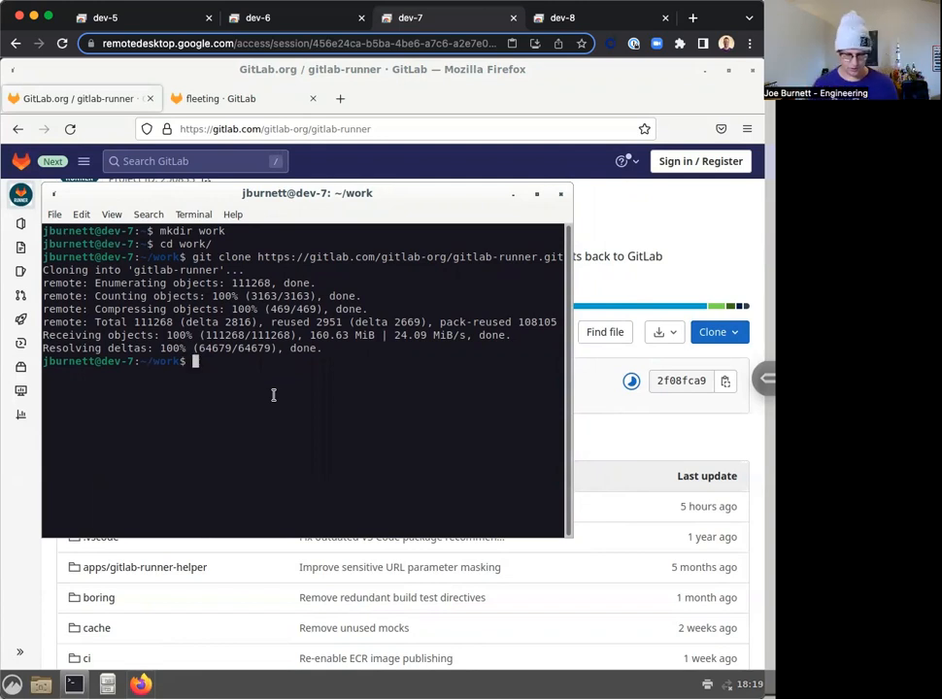
- Switch to the fleeting group tab in Firefox and open its taskscaler project
type("ls")
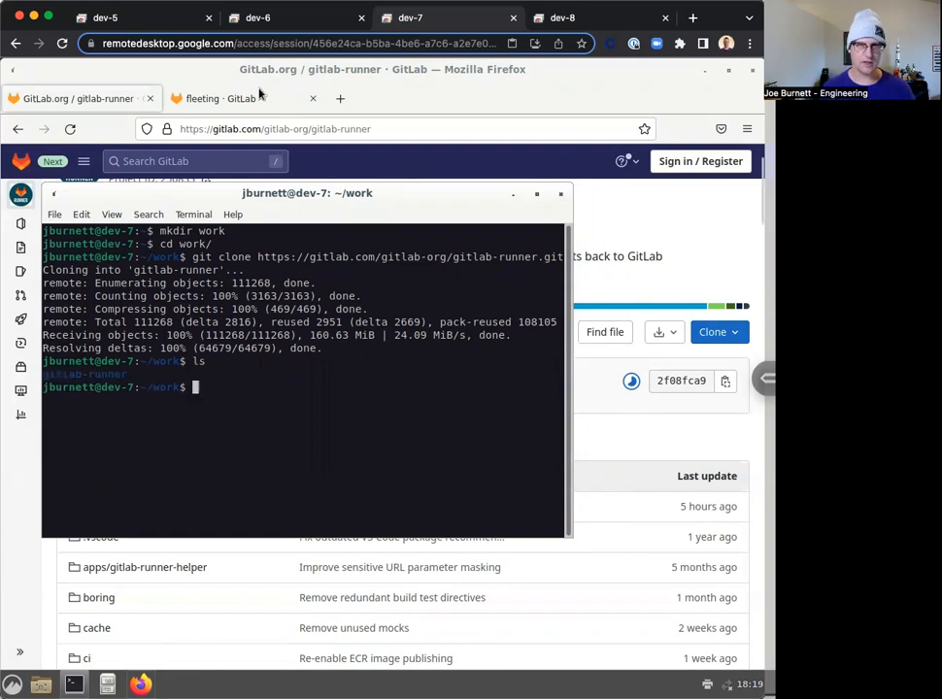
left_click(243, 98)
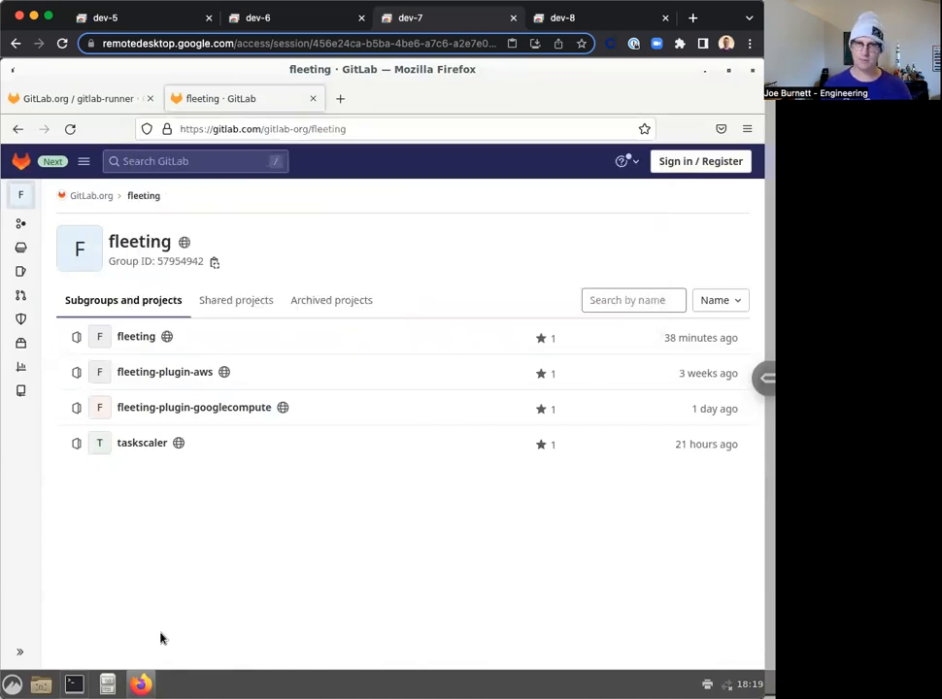
mouse_move(174, 623)
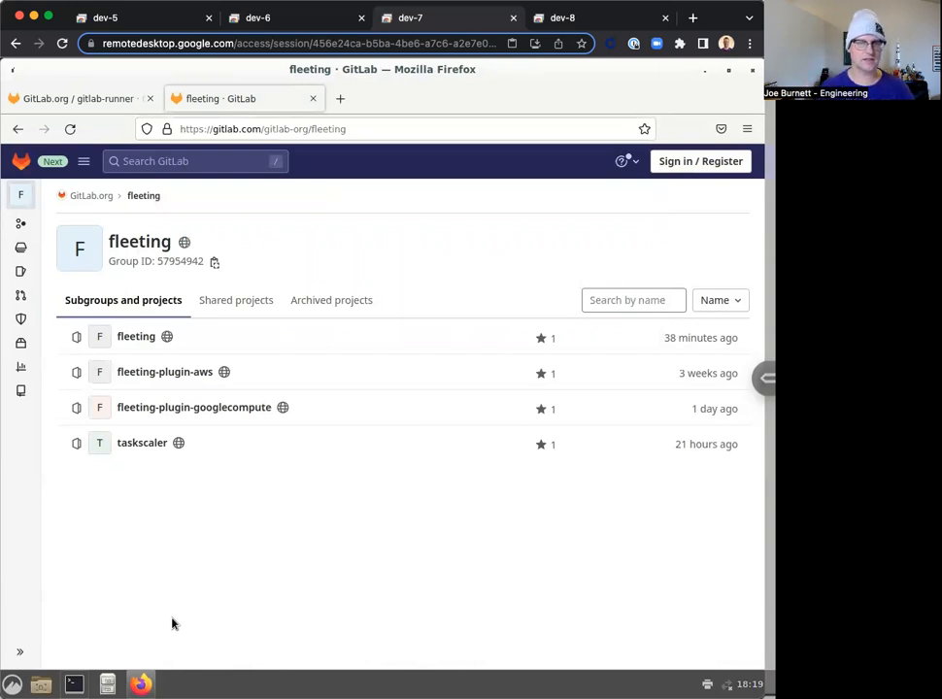
mouse_move(181, 630)
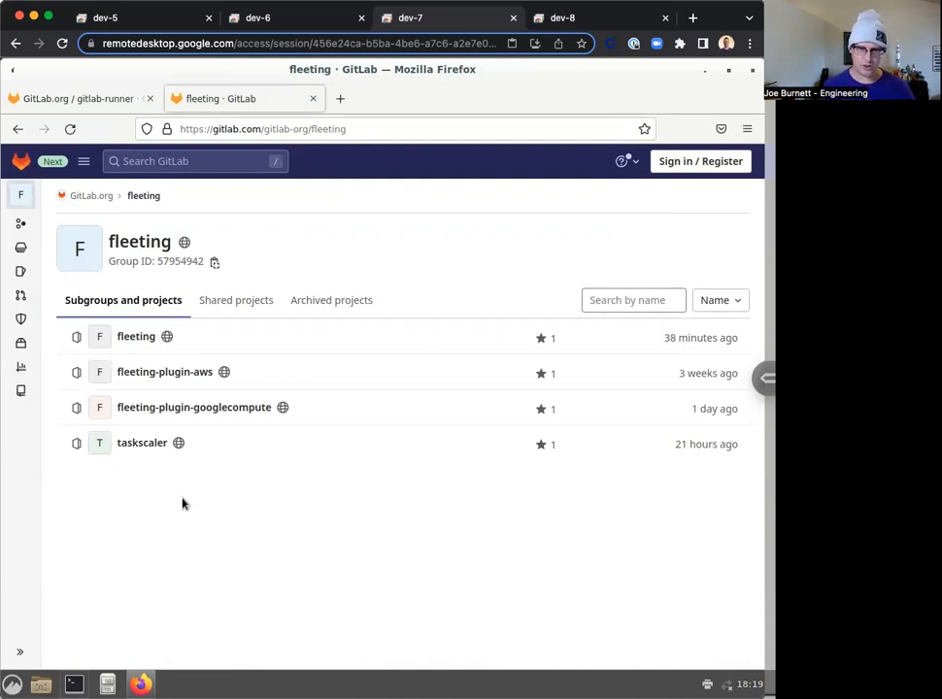
left_click(142, 443)
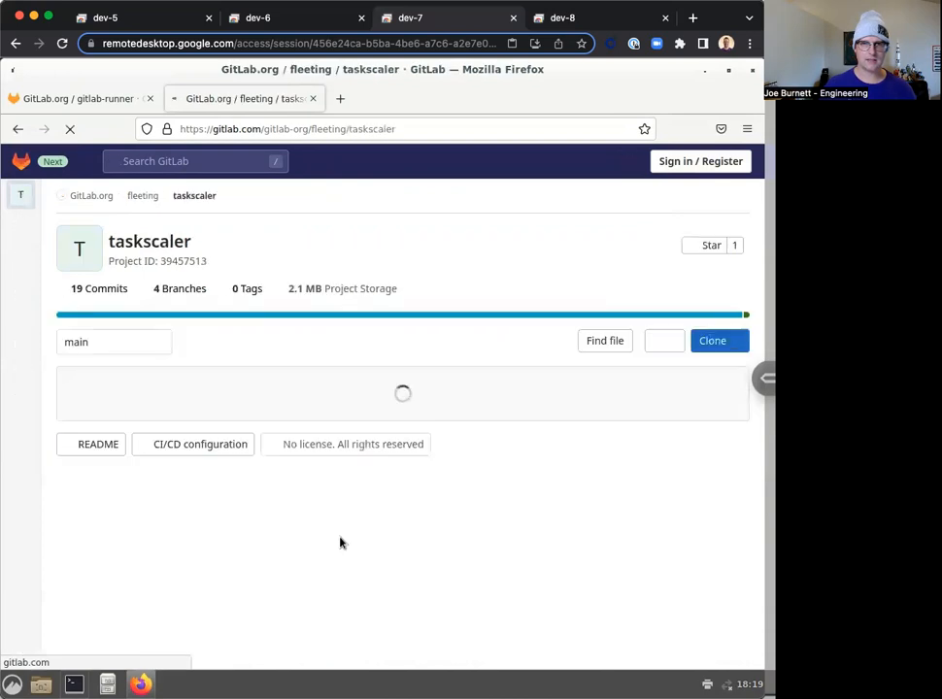
left_click(712, 340)
type("git cl")
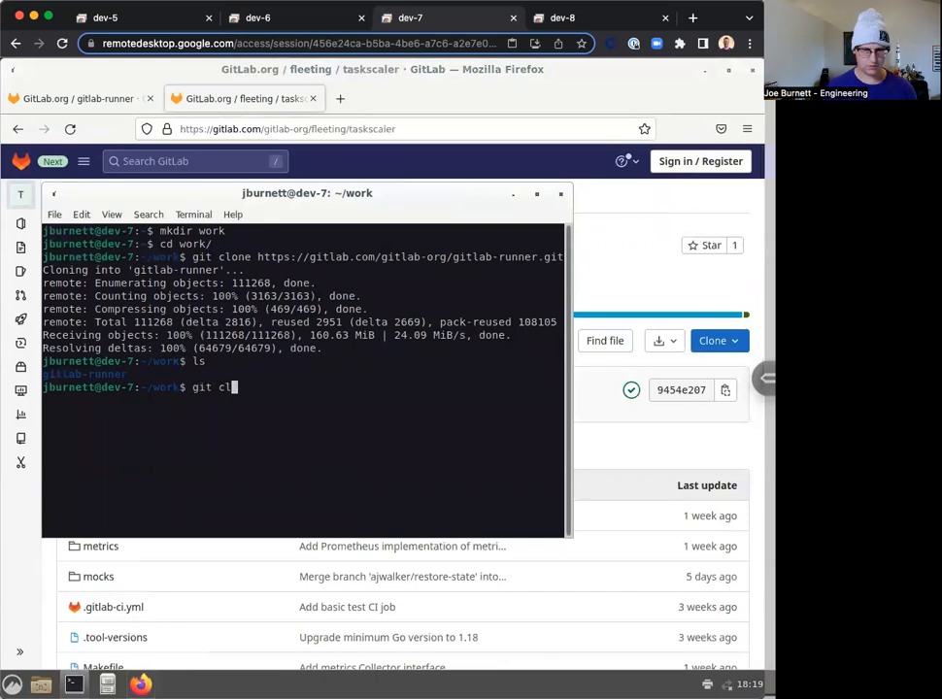
- Clone taskscaler, fleeting, fleeting-plugin-aws and fleeting-plugin-googlecompute from gitlab-org/fleeting, then list work
type("ne")
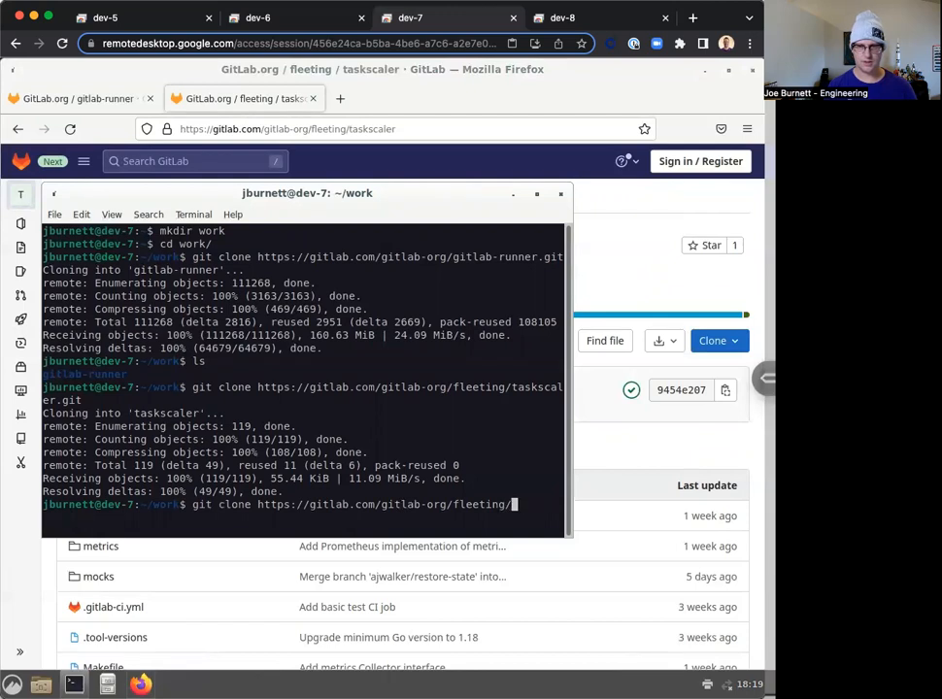
type("fleeting.")
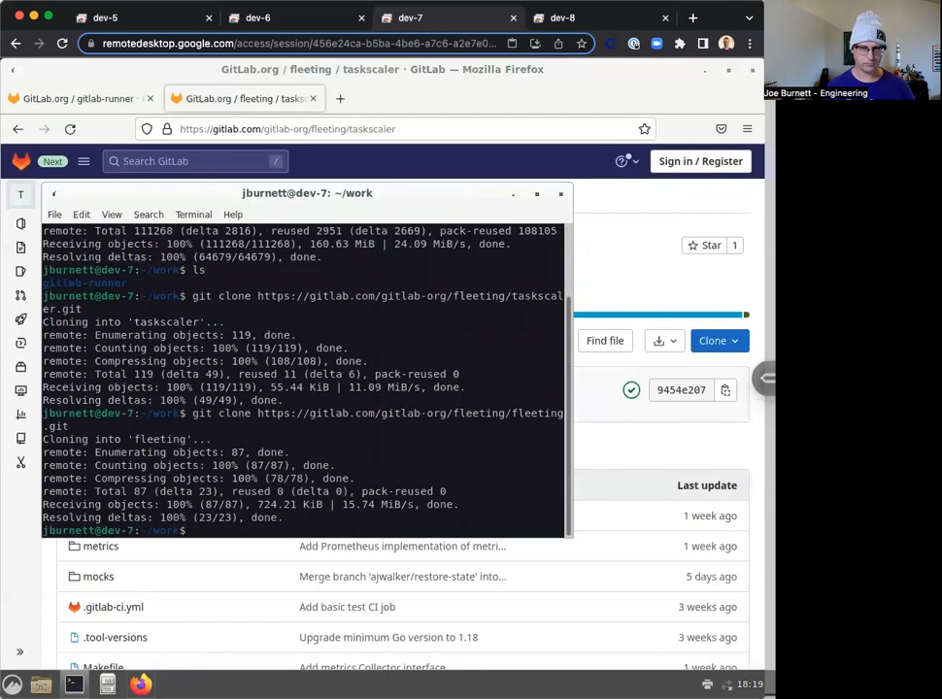
type("git clone https://gitlab.com/gitlab-org/fleeting/fleeting.git")
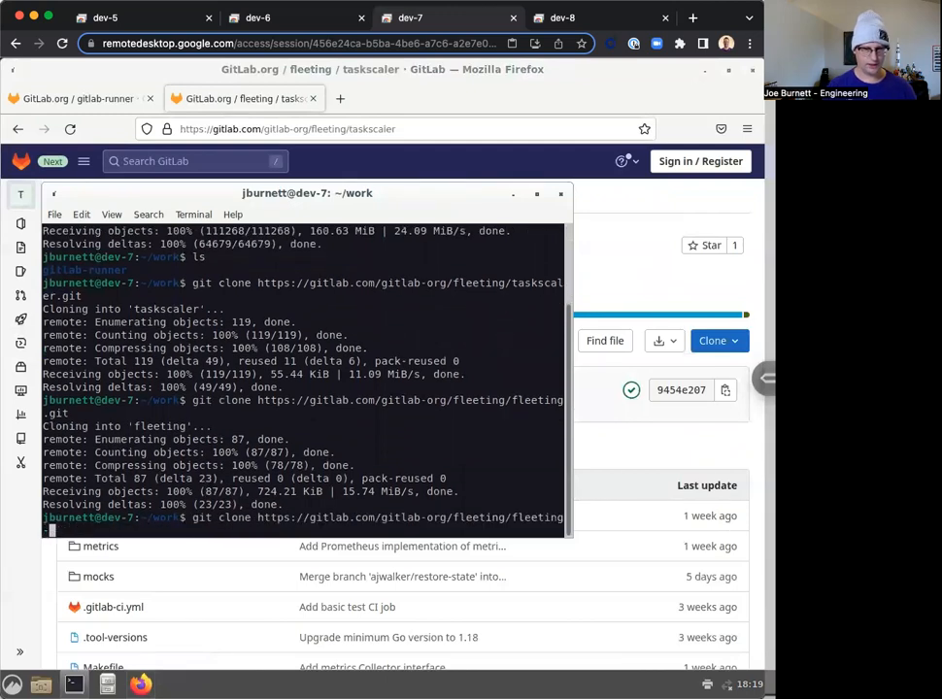
type("-plugin-")
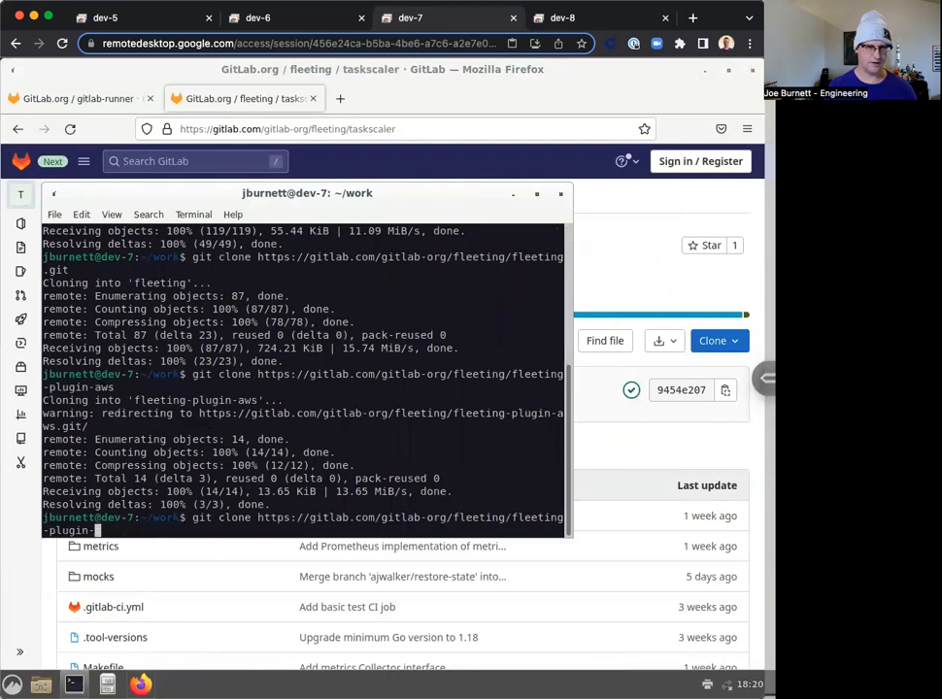
type("google")
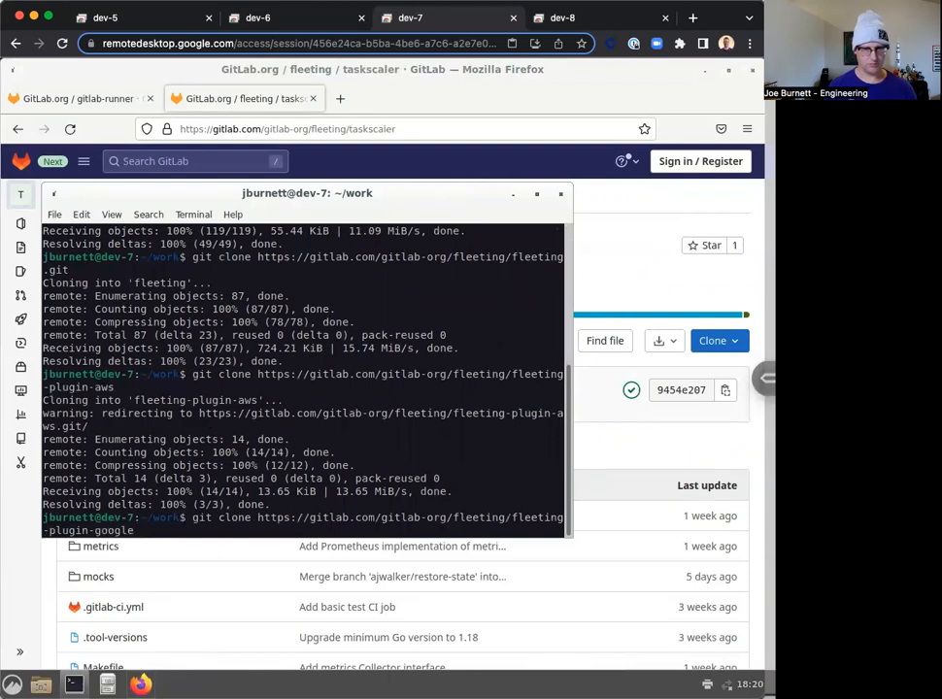
key("Return")
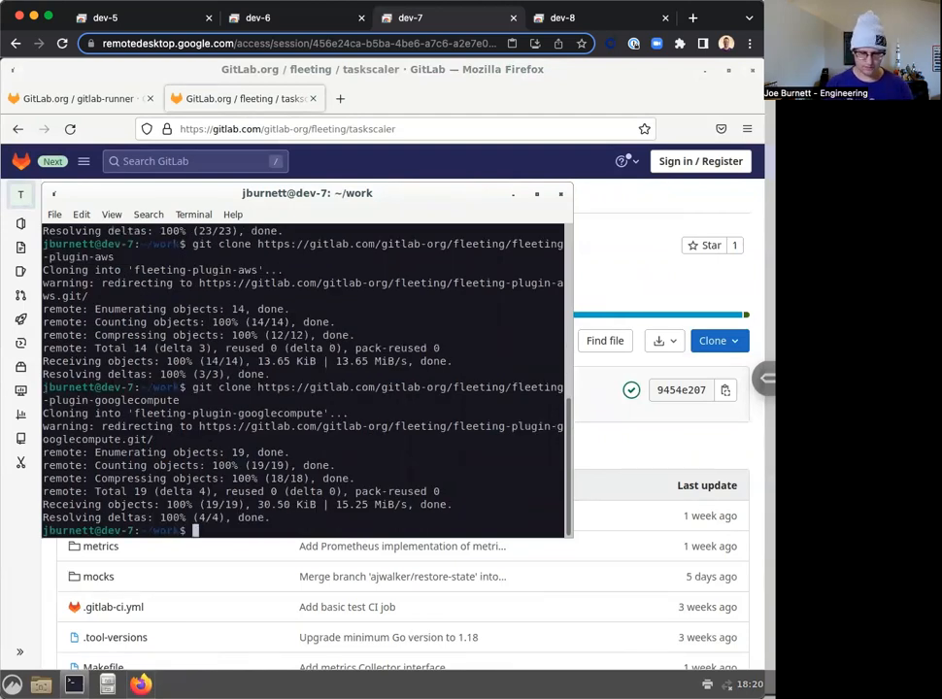
type("ls")
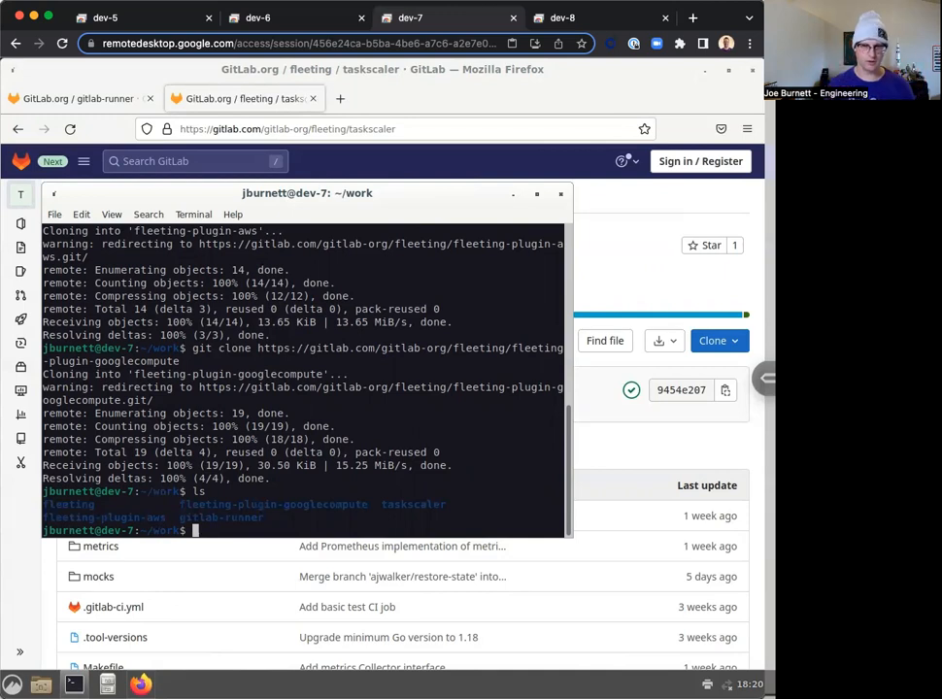
- Run go work init, add the repos including gitlab-runner and taskscaler, view go.work, enter gitlab-runner
type("go work init")
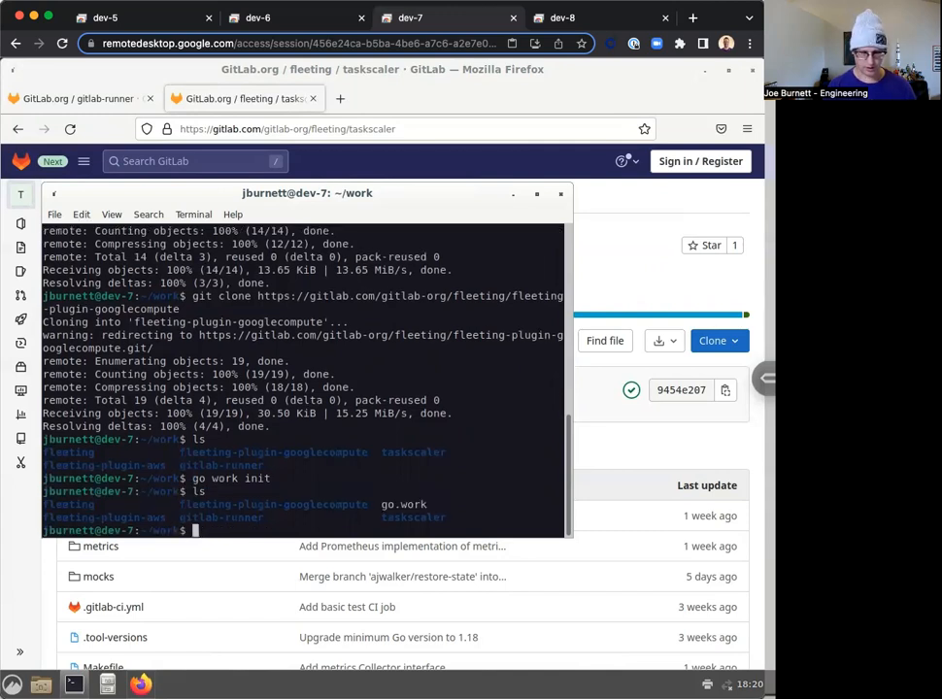
type("go work user")
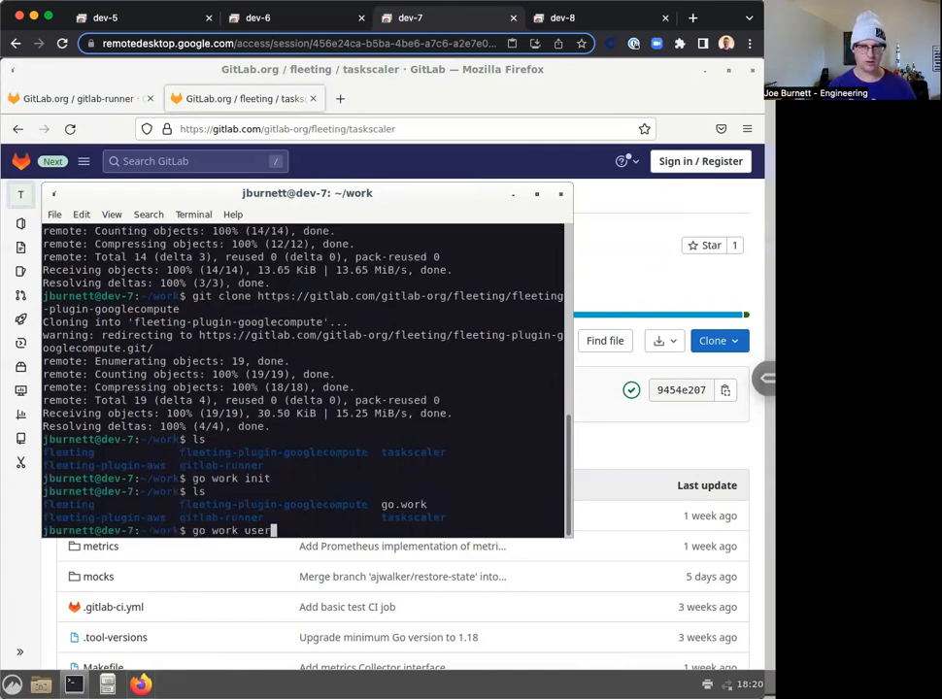
type("gitlab-runner/")
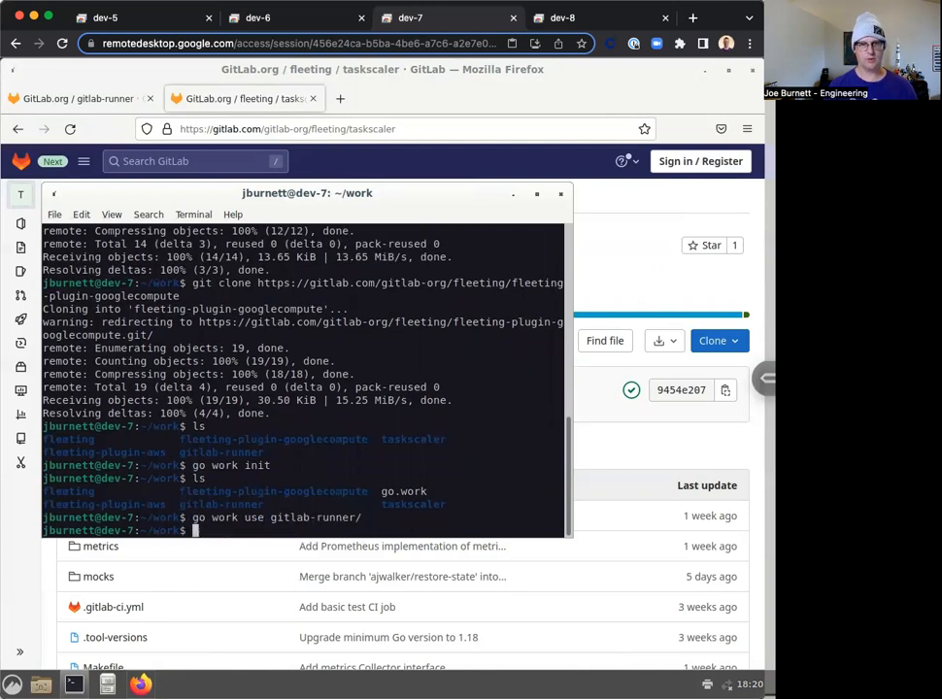
type("go work use taskscaler/")
type("go work use fleeting-plugin-googlecompute/")
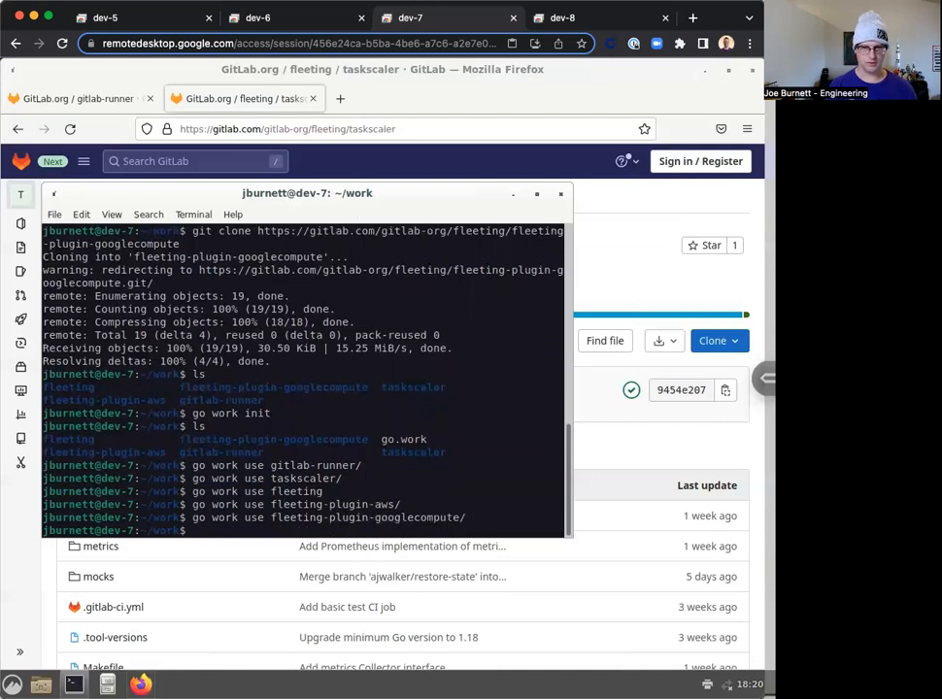
type("cat go.work")
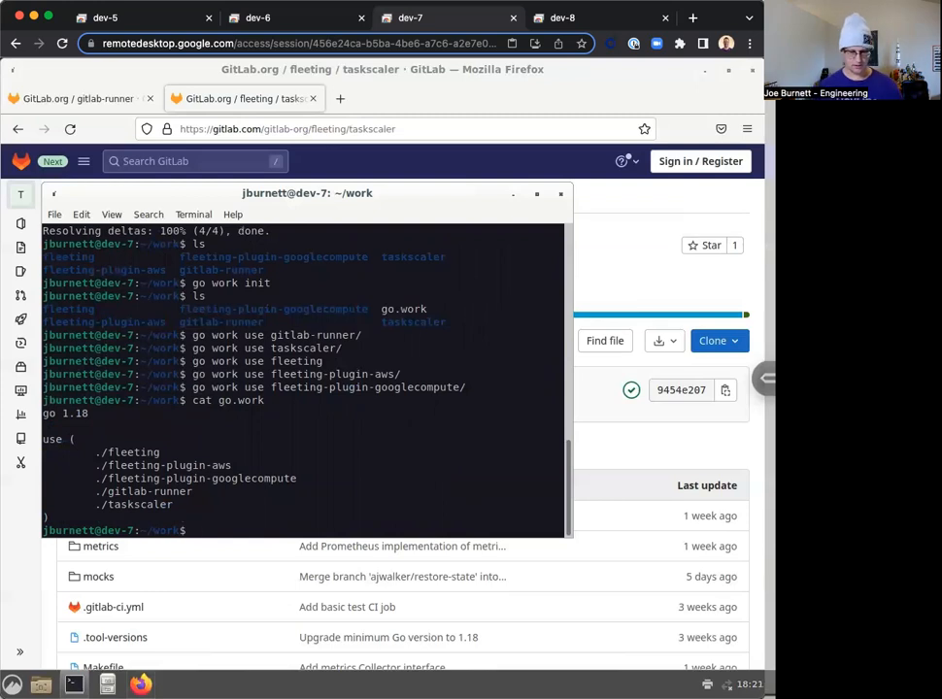
type("cd gitlab-runner/")
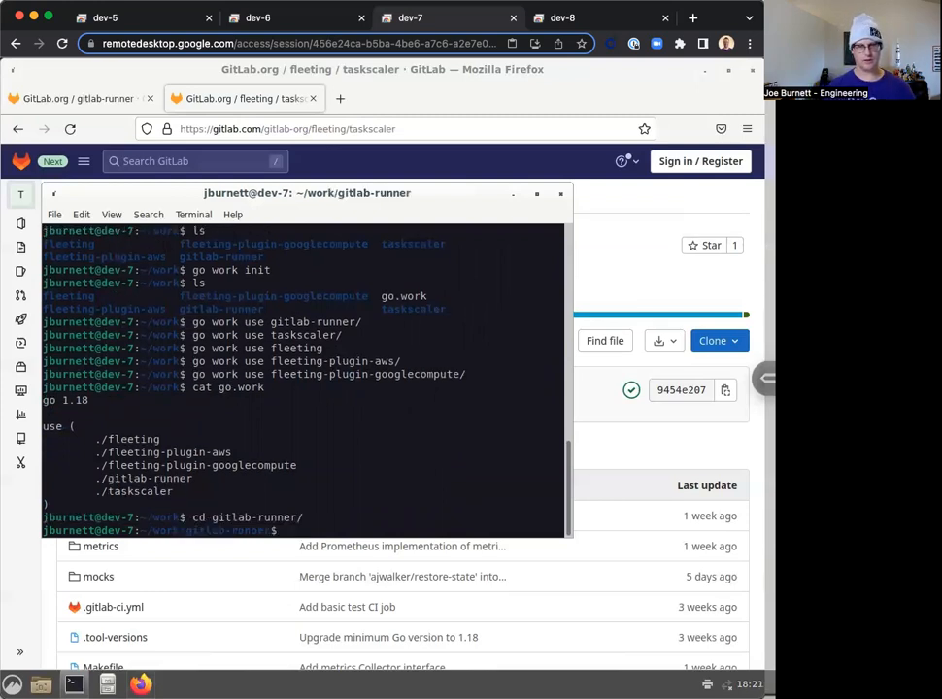